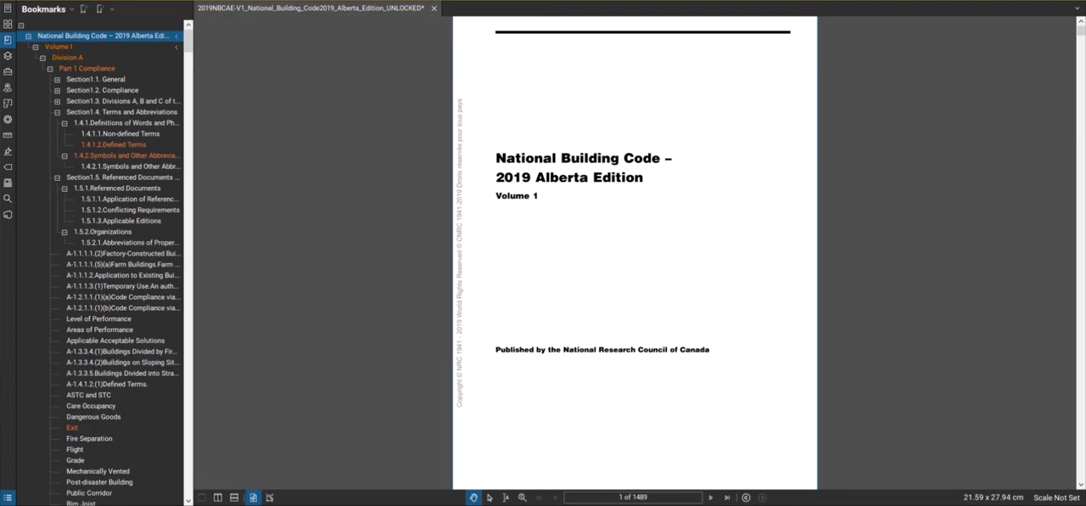
{"action": "mouse_move", "coordinate": [244, 141]}
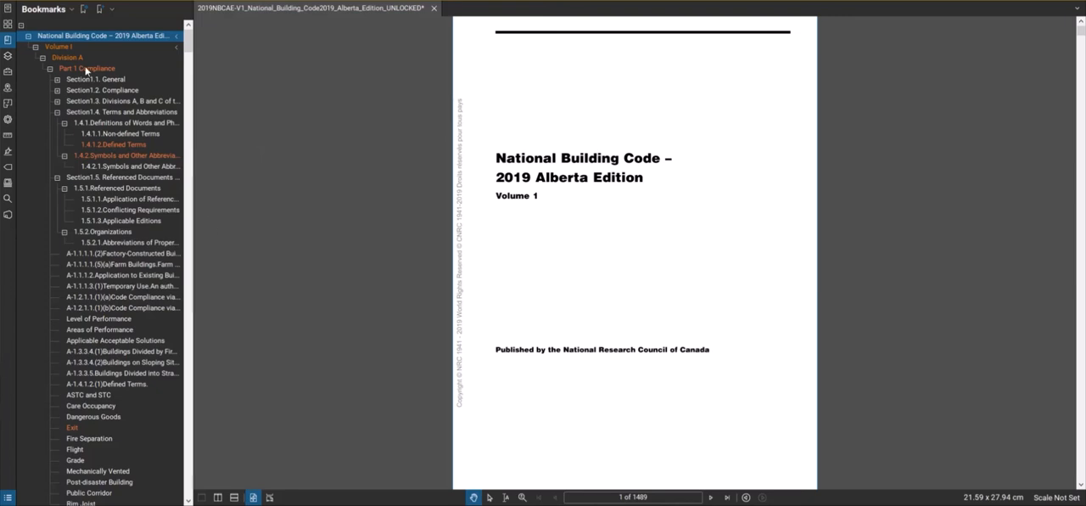
{"action": "mouse_move", "coordinate": [64, 64]}
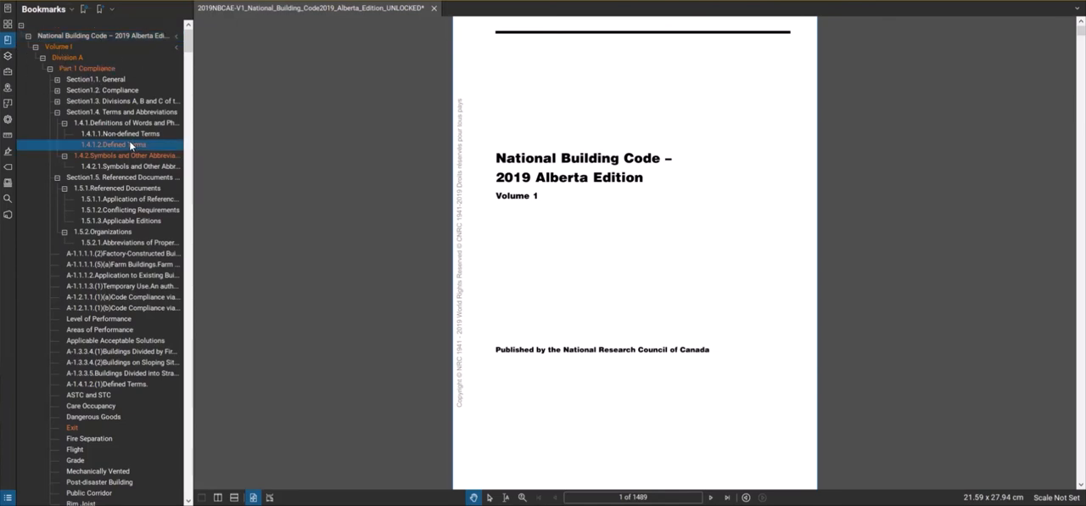
Navigate the 1.4.1.2 Defined Terms down to the First storey definition
{"action": "left_click", "coordinate": [115, 144]}
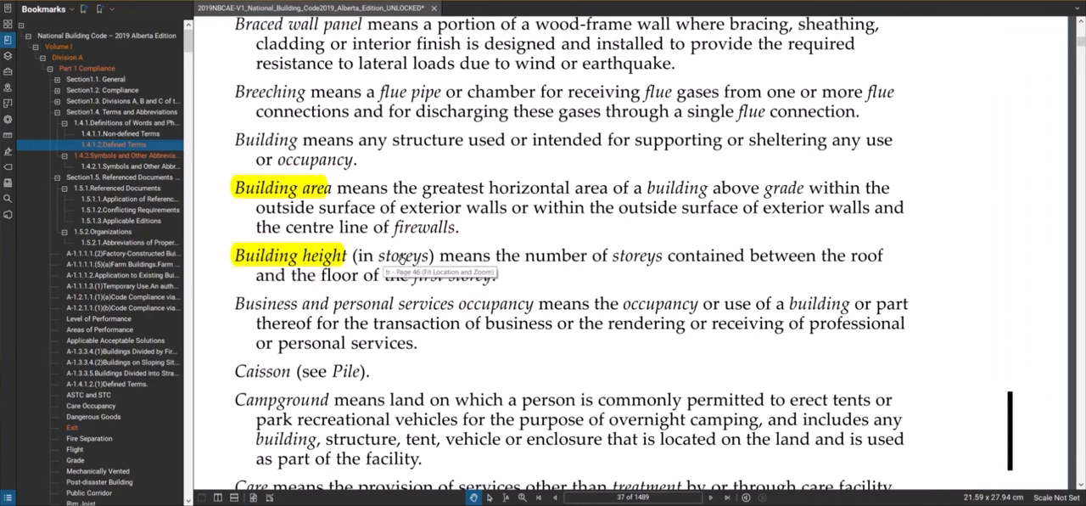
{"action": "mouse_move", "coordinate": [665, 275]}
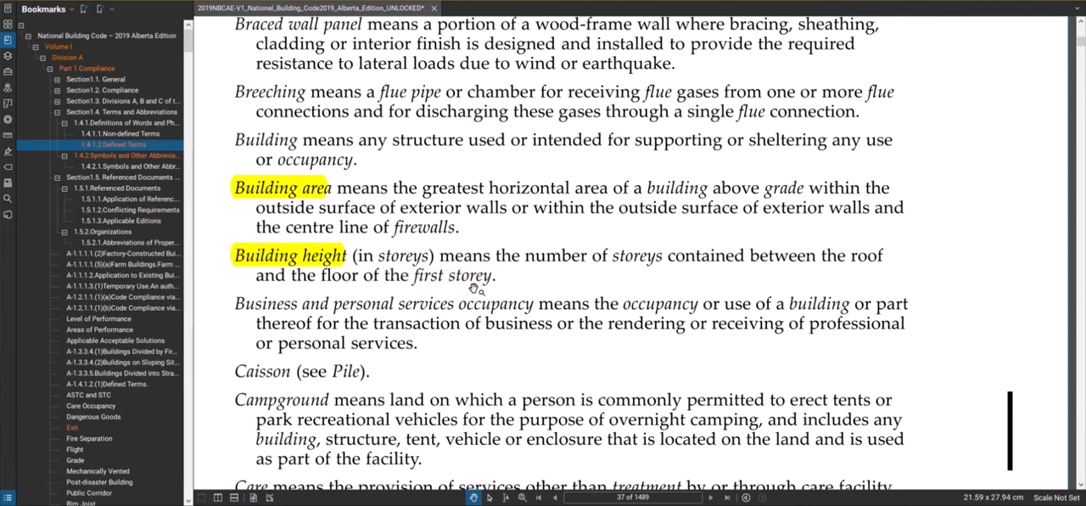
{"action": "mouse_move", "coordinate": [642, 256]}
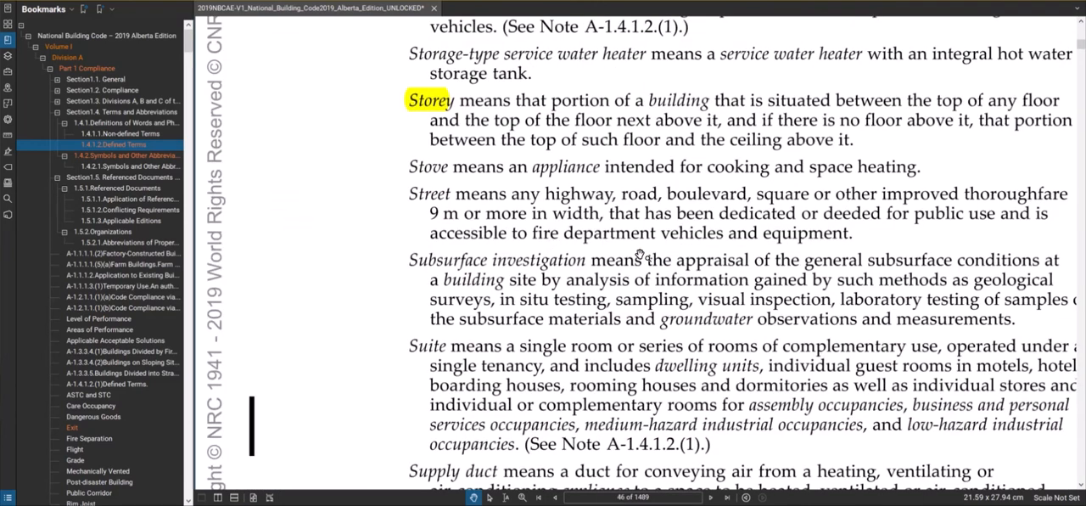
{"action": "scroll", "scroll_direction": "down", "scroll_amount": 3}
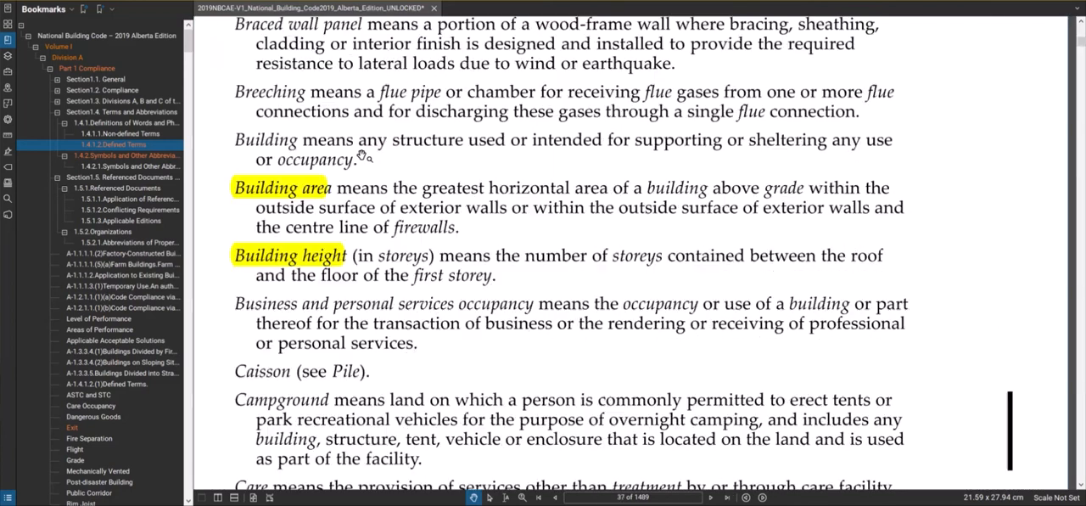
{"action": "mouse_move", "coordinate": [733, 263]}
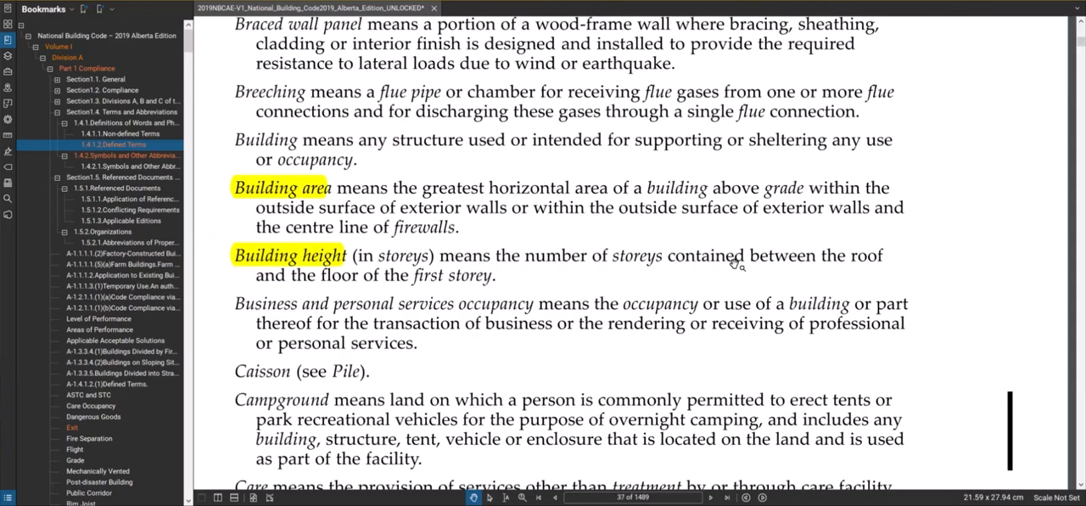
{"action": "mouse_move", "coordinate": [455, 279]}
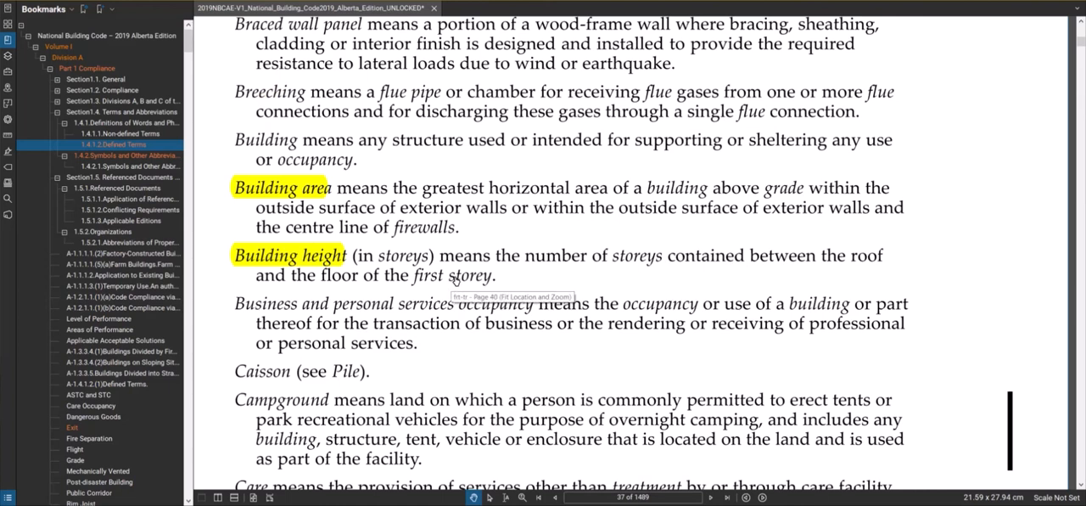
{"action": "scroll", "scroll_direction": "down", "scroll_amount": 3}
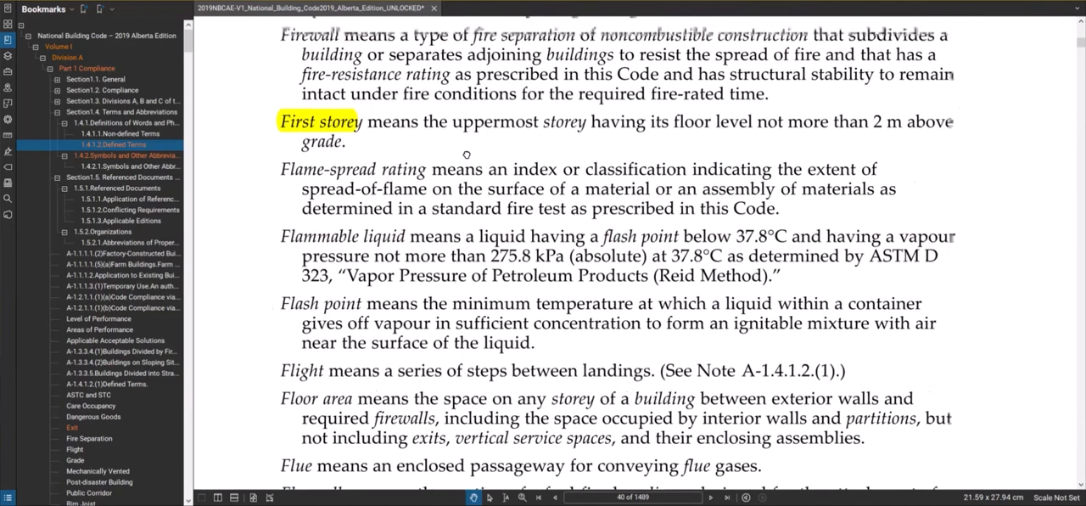
{"action": "scroll", "scroll_direction": "up", "scroll_amount": 3}
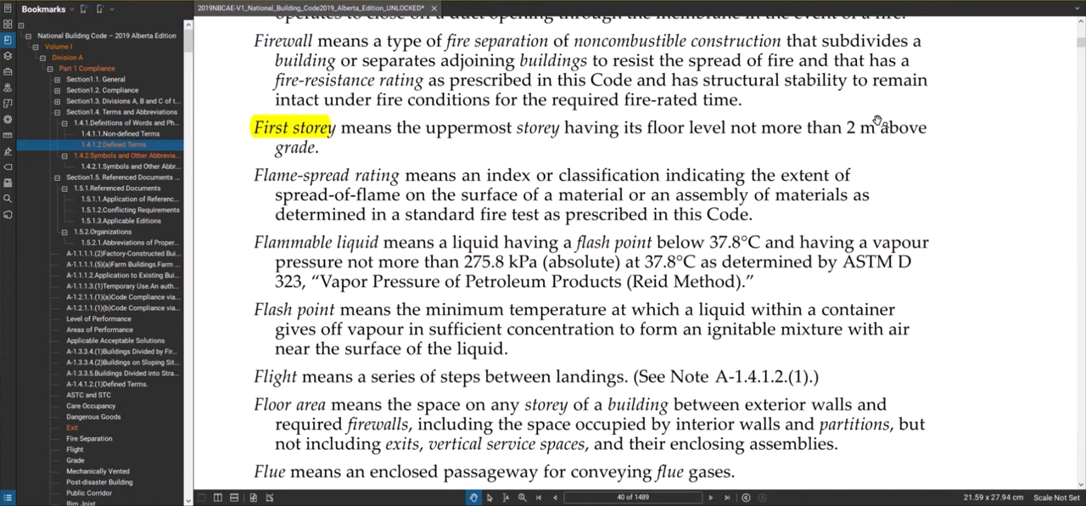
{"action": "mouse_move", "coordinate": [686, 183]}
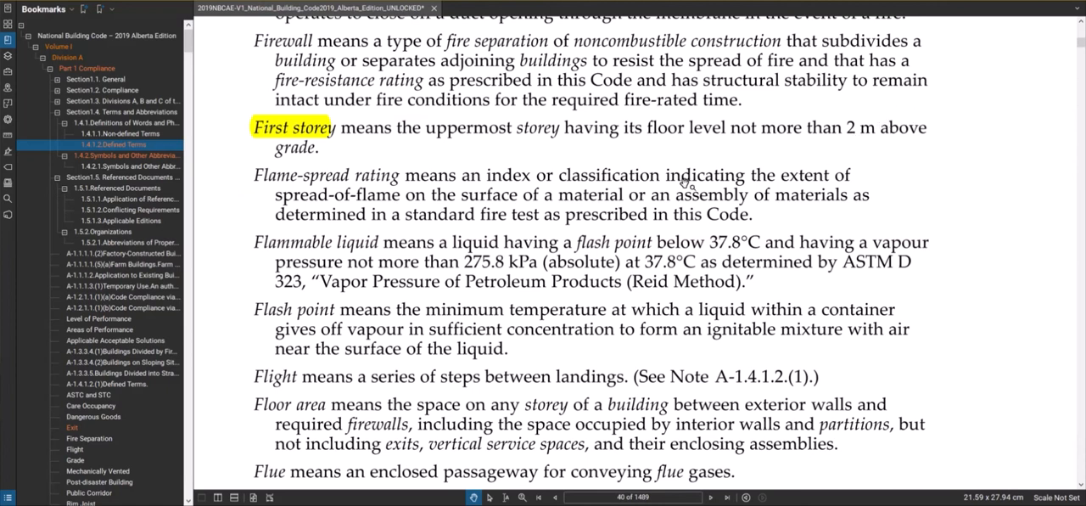
{"action": "mouse_move", "coordinate": [682, 183]}
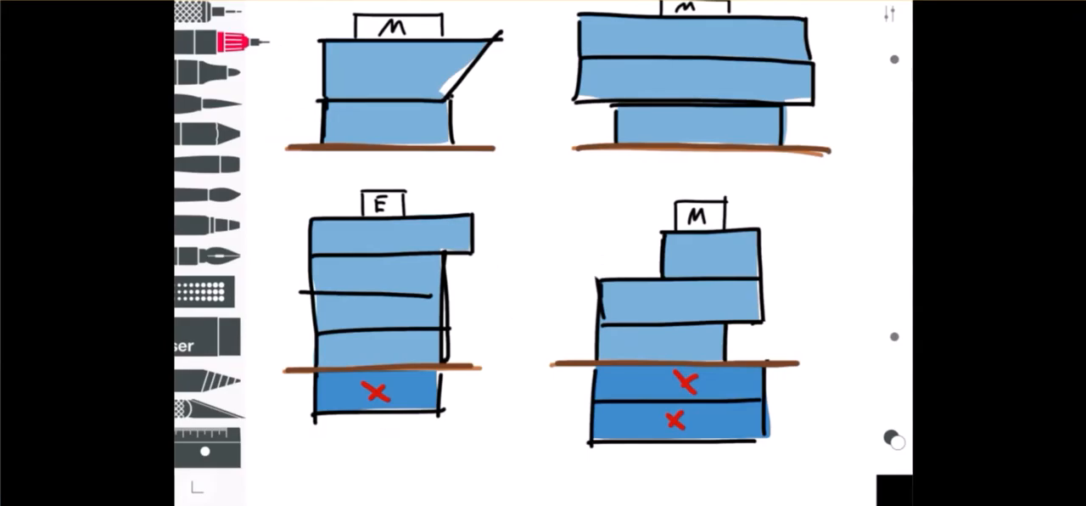
{"action": "mouse_move", "coordinate": [608, 66]}
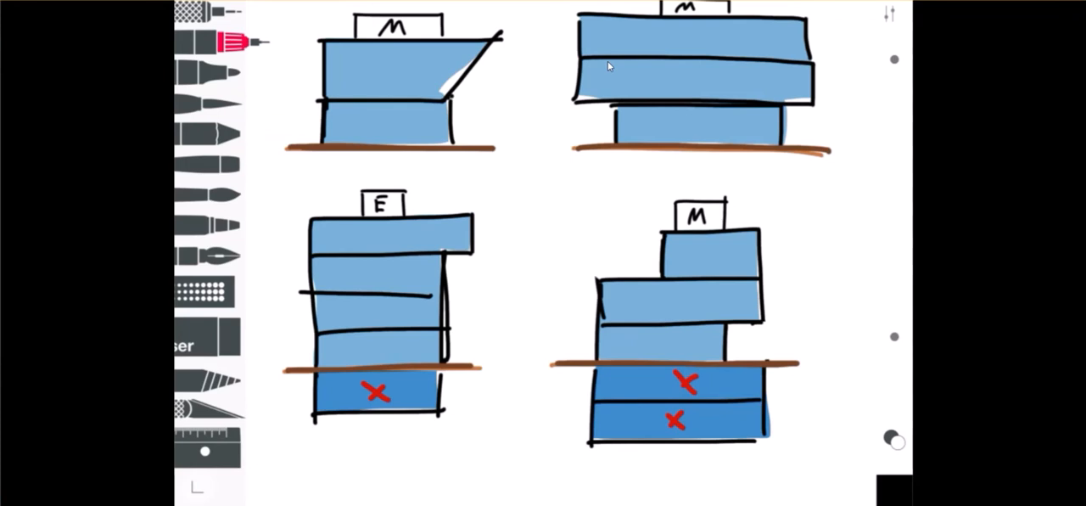
{"action": "left_click_drag", "start_coordinate": [467, 170], "coordinate": [411, 187]}
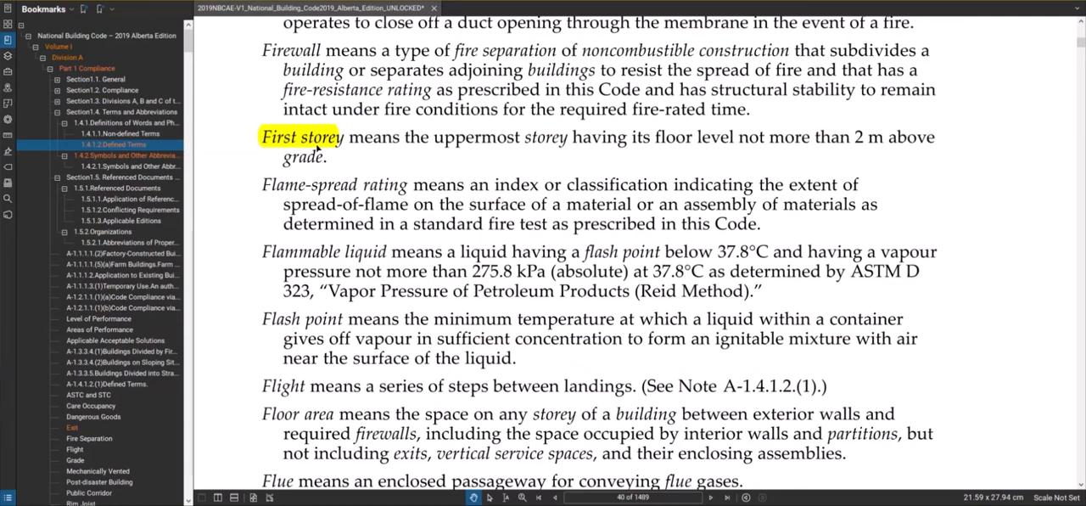
{"action": "mouse_move", "coordinate": [571, 143]}
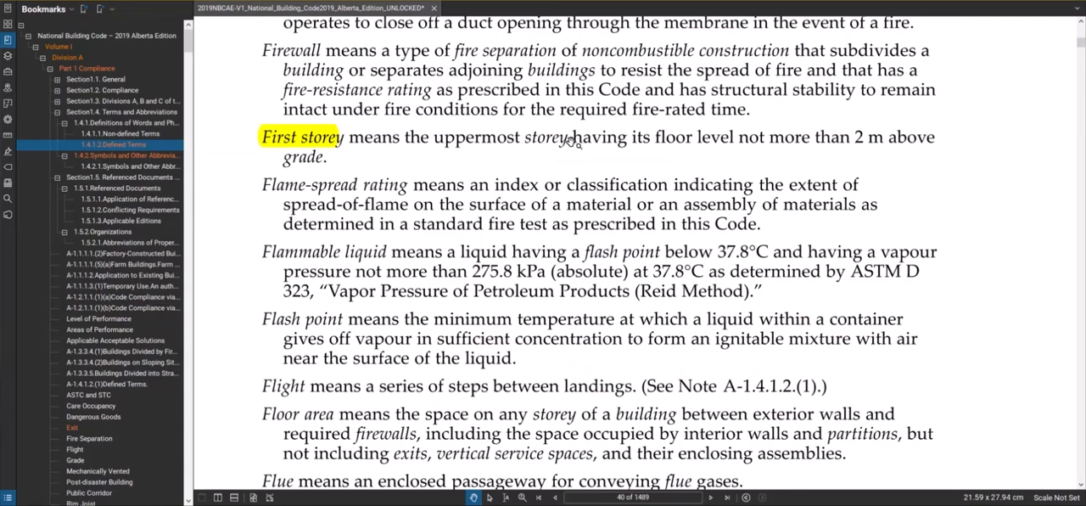
{"action": "mouse_move", "coordinate": [730, 137]}
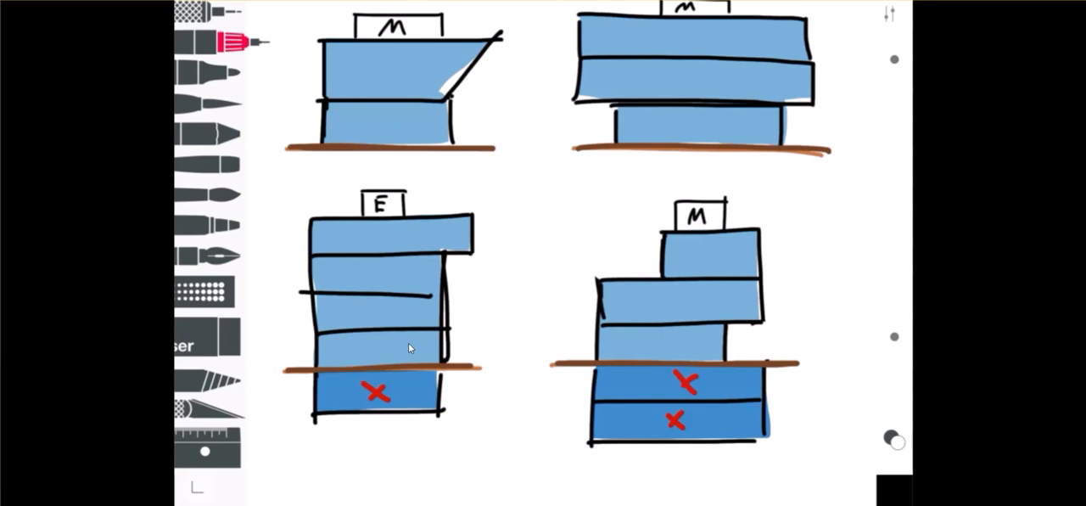
Write storey numbers 1 to 4 above the grade line of the lower-left section
{"action": "left_click_drag", "start_coordinate": [377, 309], "coordinate": [377, 353]}
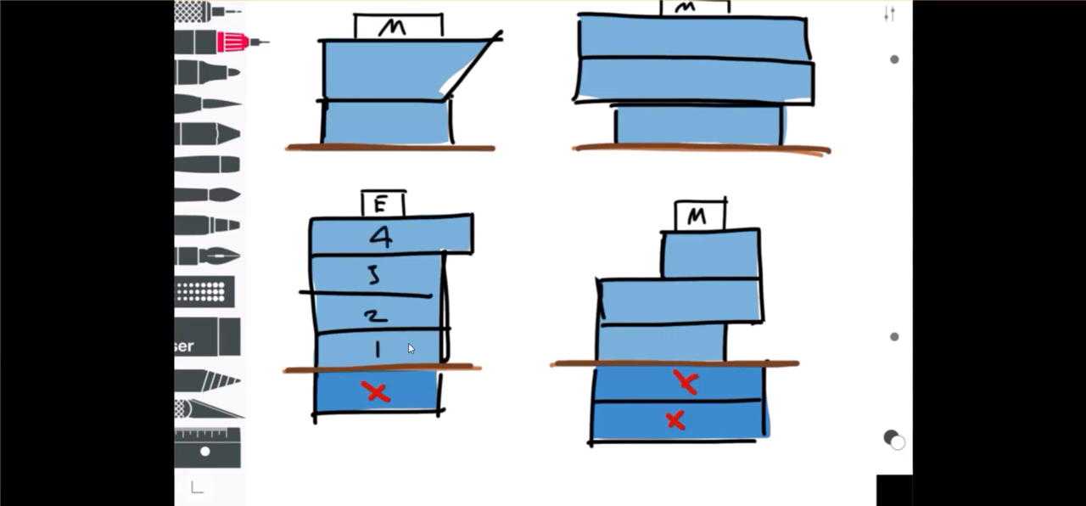
{"action": "left_click_drag", "start_coordinate": [455, 170], "coordinate": [411, 190]}
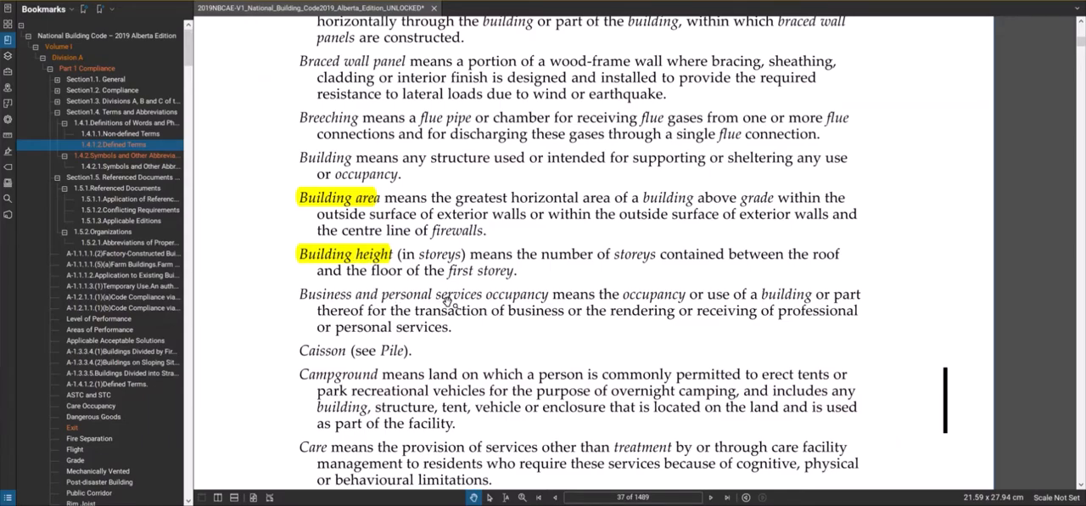
{"action": "mouse_move", "coordinate": [237, 180]}
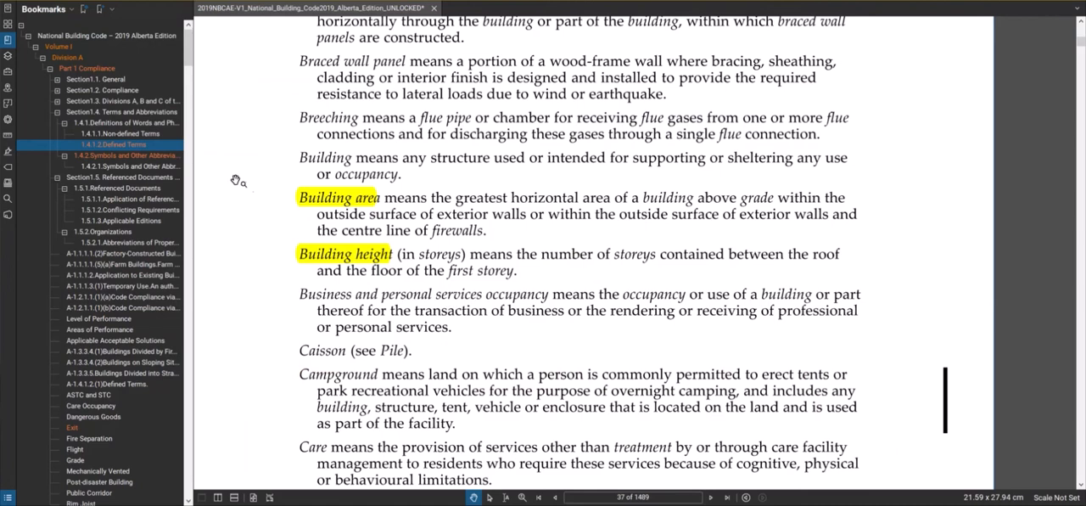
{"action": "mouse_move", "coordinate": [128, 184]}
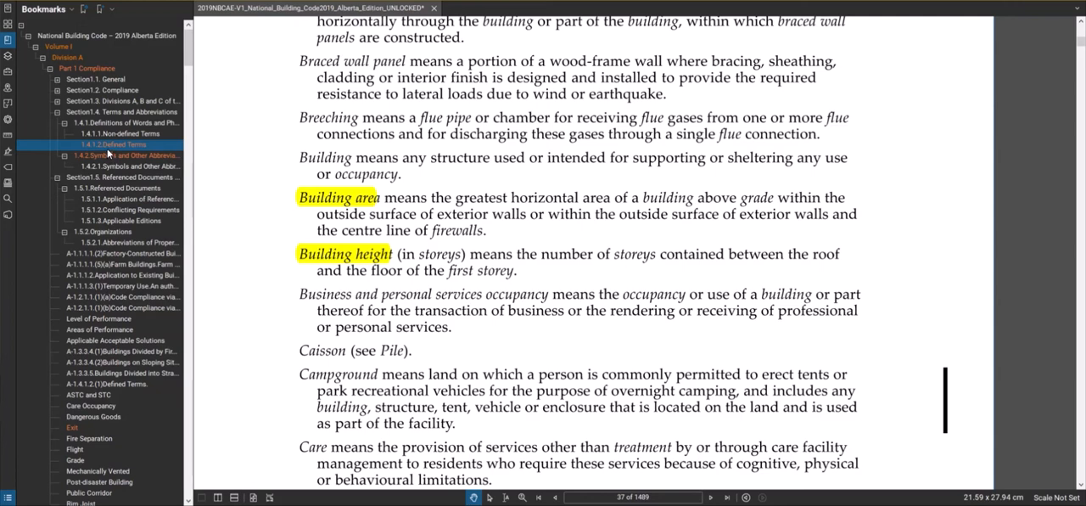
Jump via the bookmarks to Section 3.2 Building Fire Safety on page 189
{"action": "scroll", "scroll_direction": "down", "scroll_amount": 3}
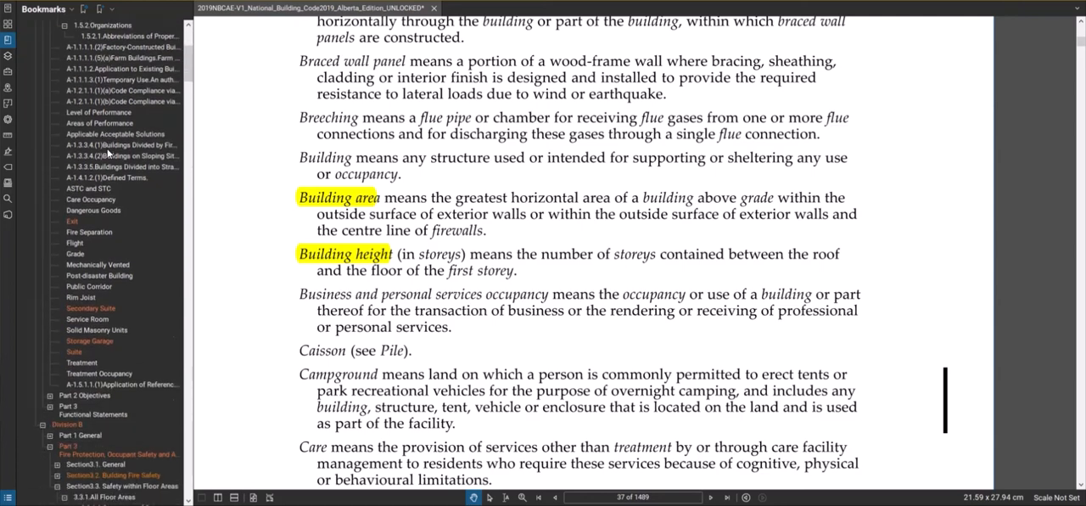
{"action": "scroll", "scroll_direction": "down", "scroll_amount": 3}
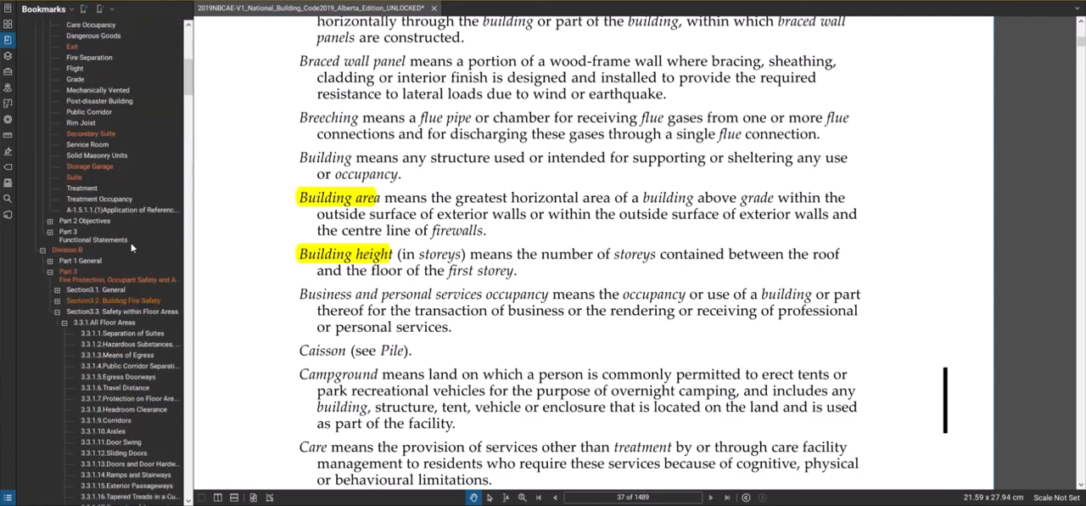
{"action": "mouse_move", "coordinate": [115, 302]}
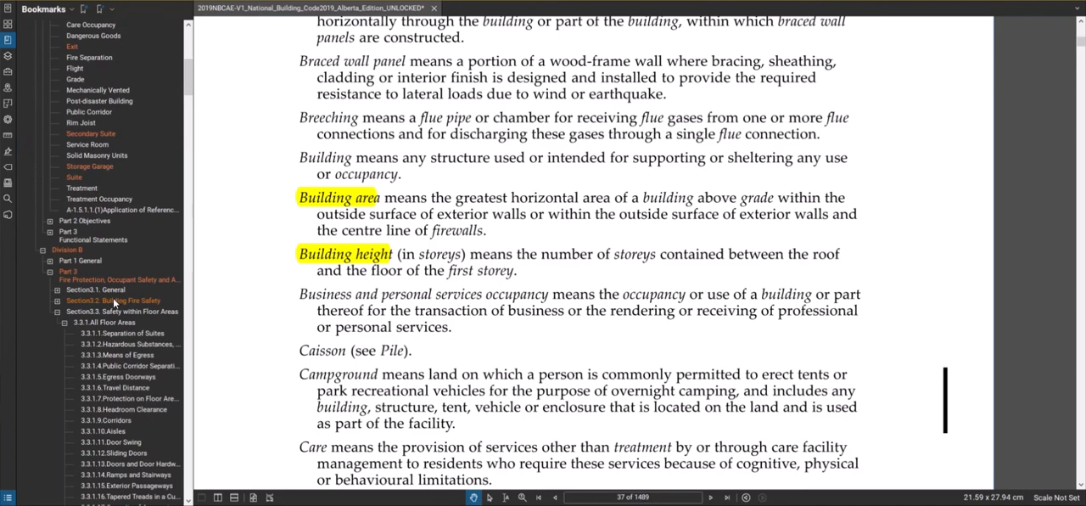
{"action": "left_click", "coordinate": [112, 301]}
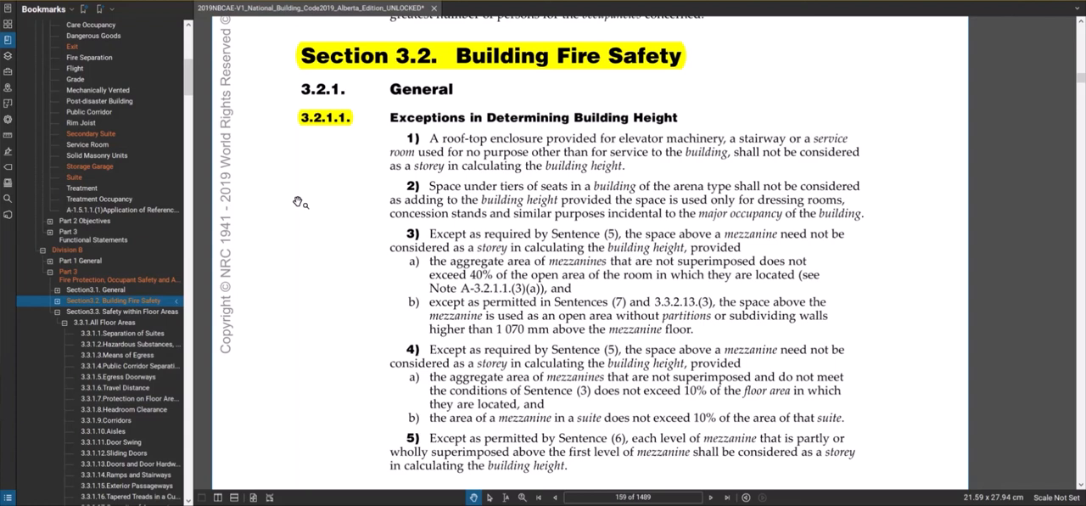
{"action": "mouse_move", "coordinate": [355, 24]}
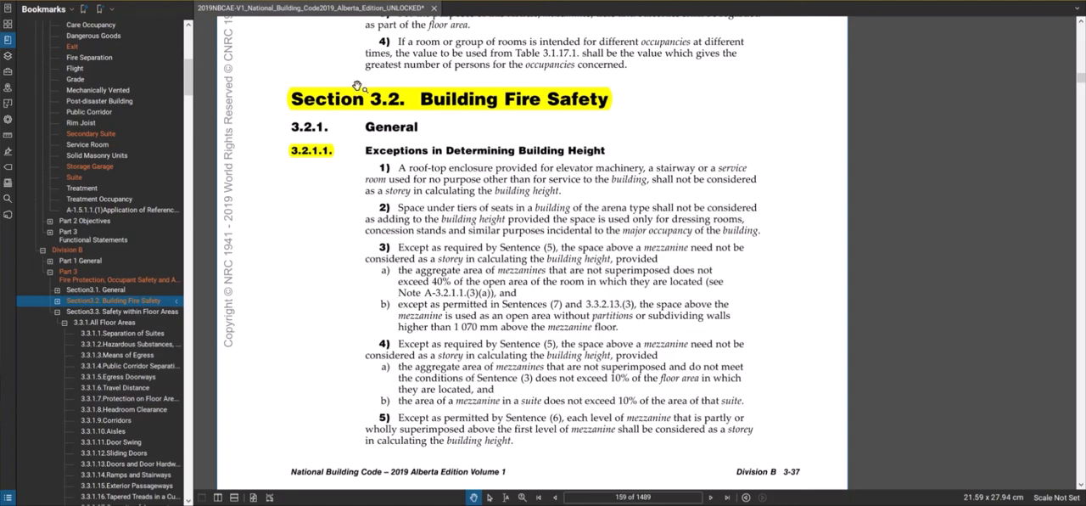
{"action": "mouse_move", "coordinate": [475, 85]}
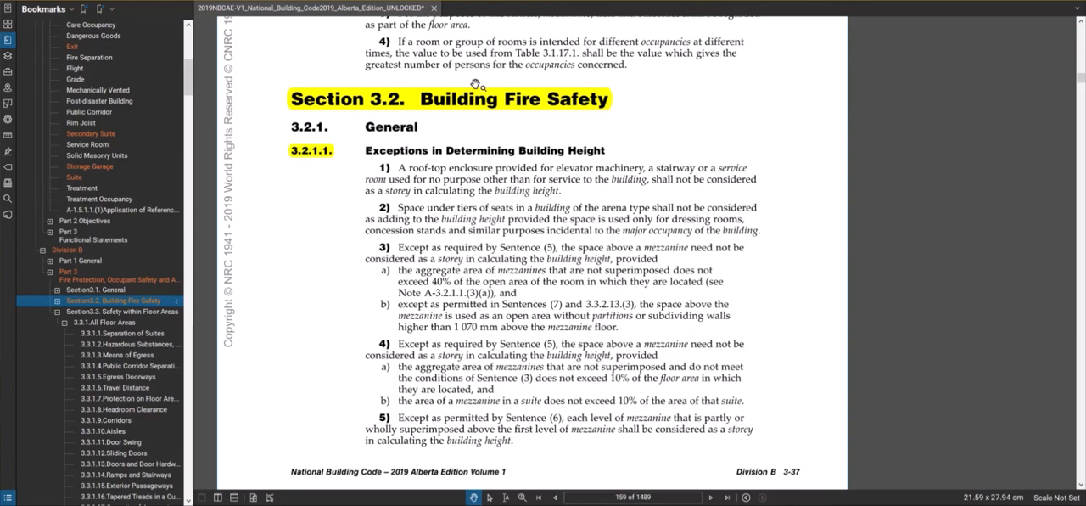
{"action": "mouse_move", "coordinate": [406, 149]}
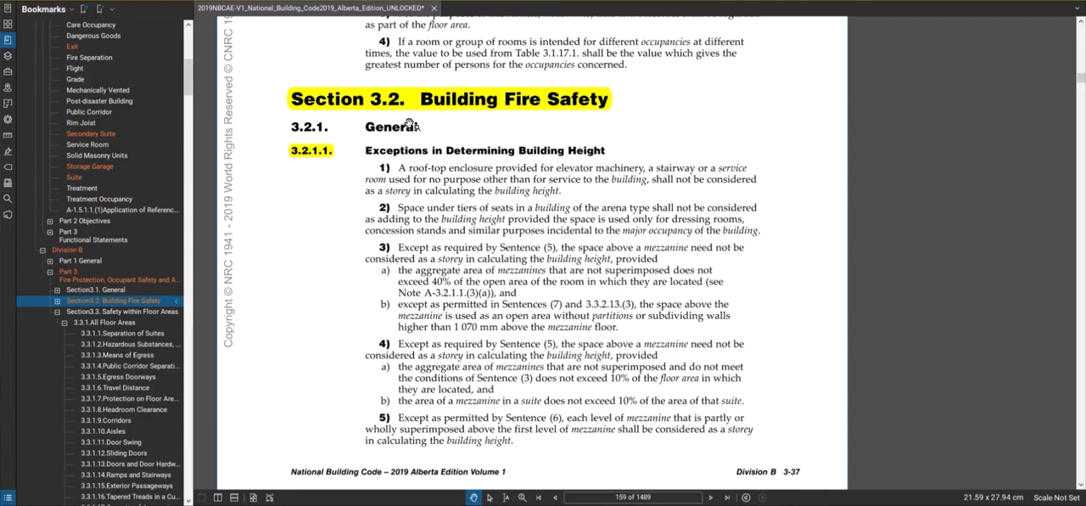
{"action": "mouse_move", "coordinate": [433, 163]}
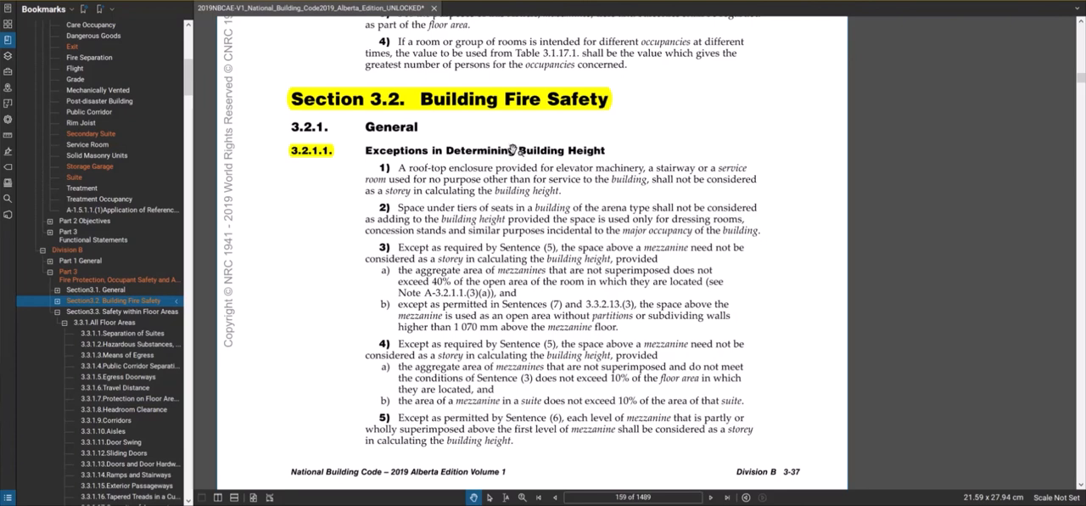
{"action": "mouse_move", "coordinate": [421, 173]}
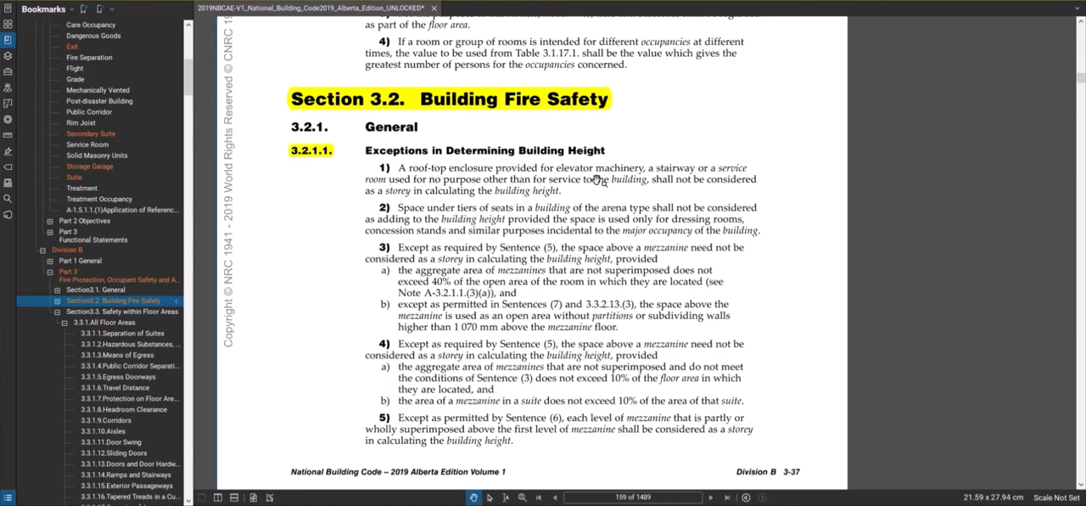
{"action": "mouse_move", "coordinate": [666, 173]}
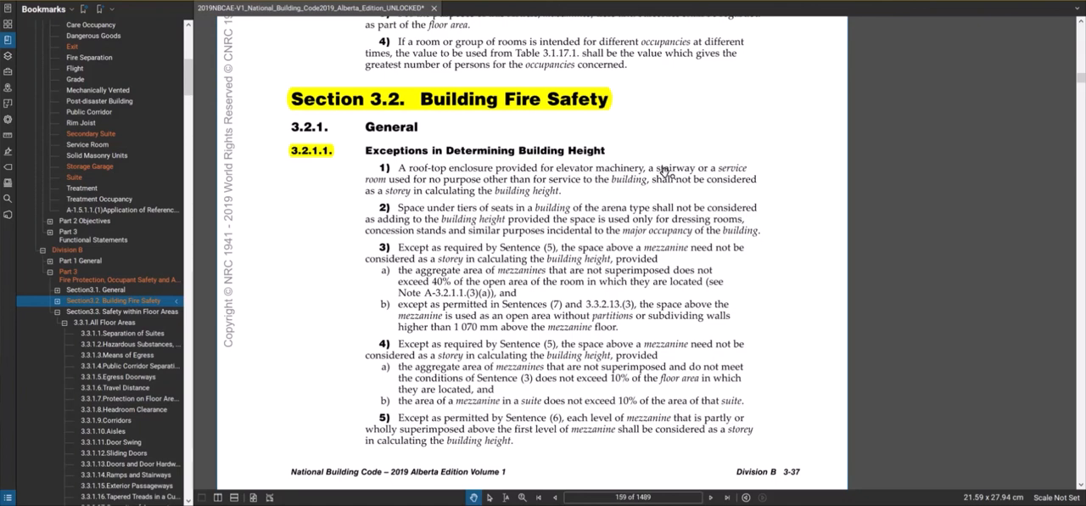
{"action": "mouse_move", "coordinate": [438, 197]}
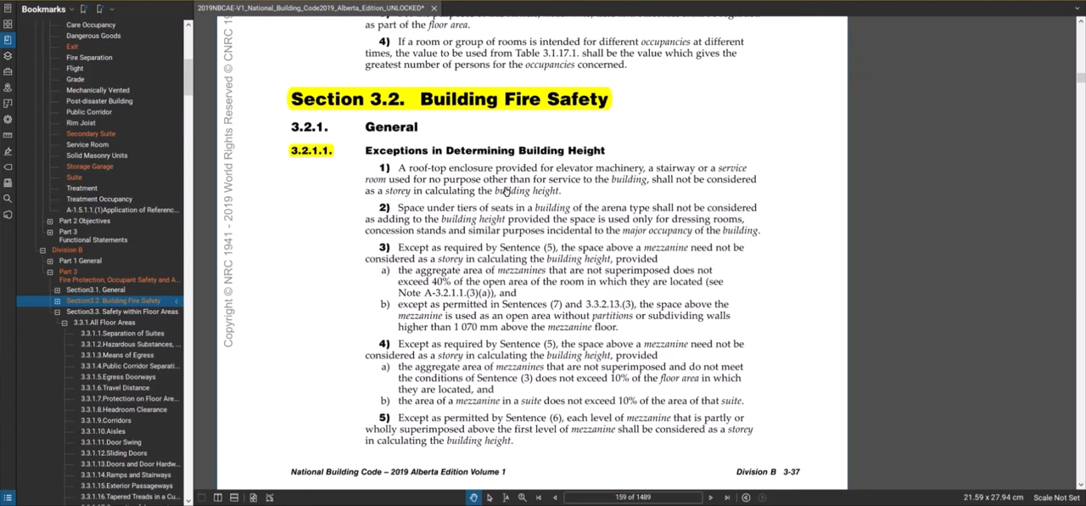
{"action": "mouse_move", "coordinate": [528, 195]}
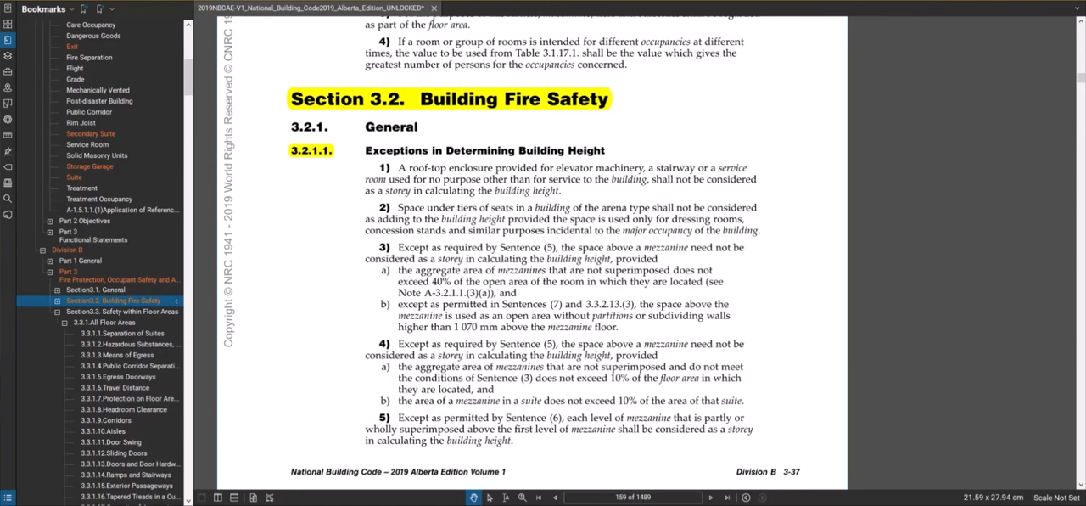
{"action": "mouse_move", "coordinate": [584, 202]}
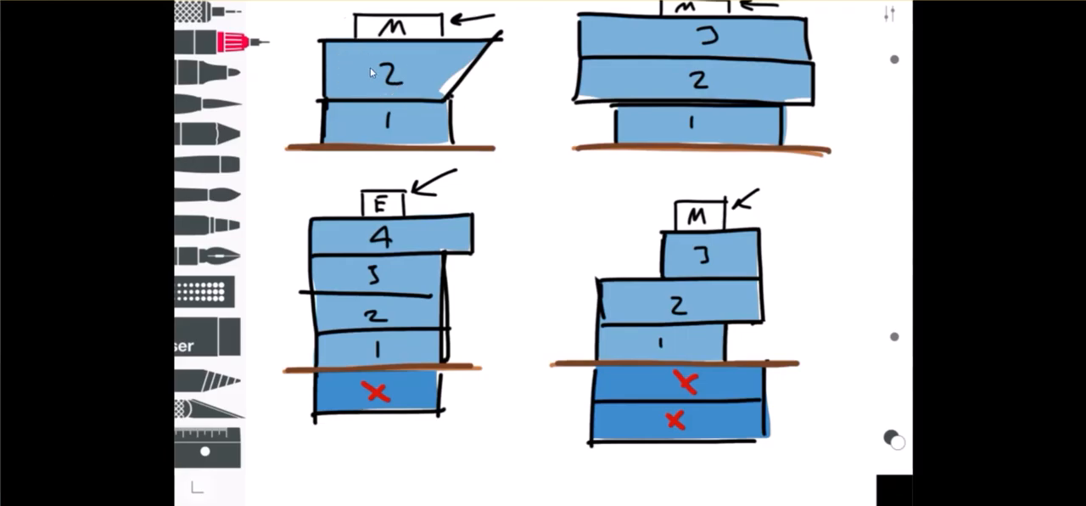
{"action": "mouse_move", "coordinate": [688, 118]}
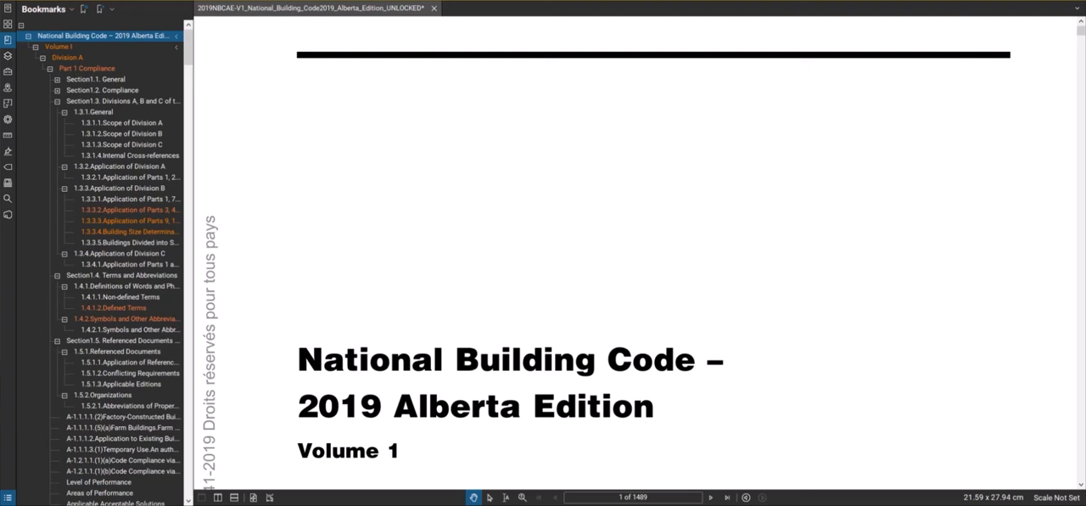
{"action": "mouse_move", "coordinate": [122, 66]}
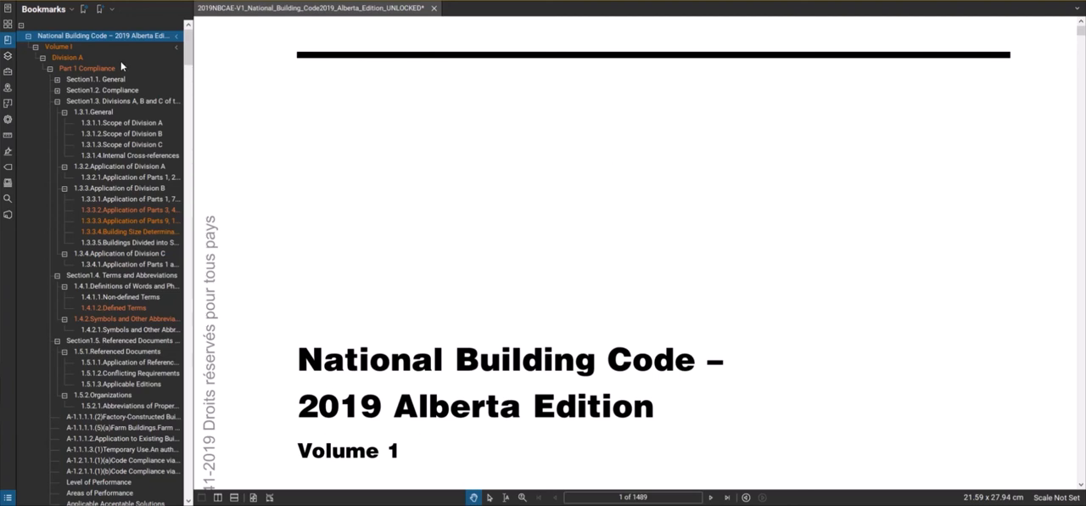
{"action": "mouse_move", "coordinate": [99, 146]}
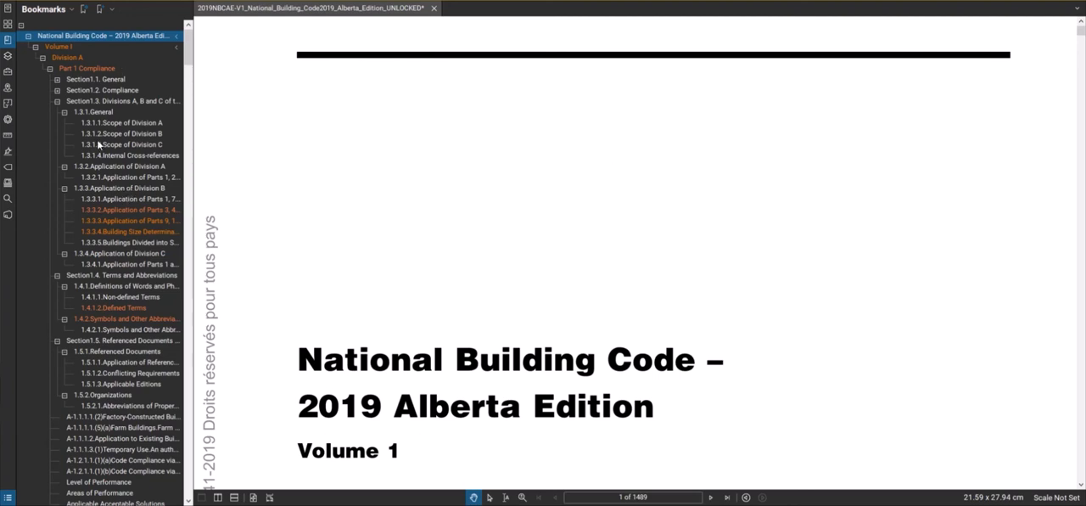
Expand the Division A bookmarks on the code's cover page
{"action": "left_click", "coordinate": [114, 307]}
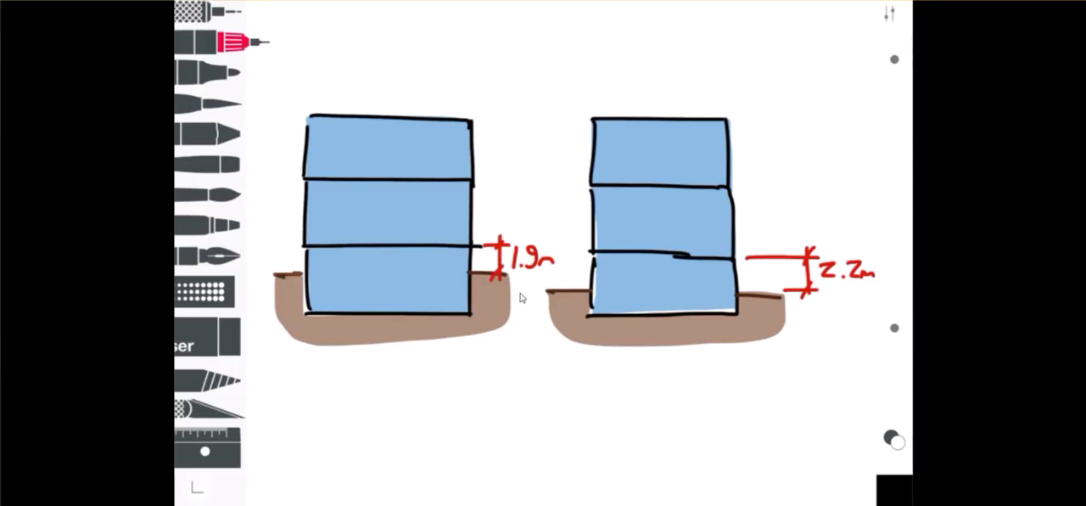
{"action": "mouse_move", "coordinate": [468, 309]}
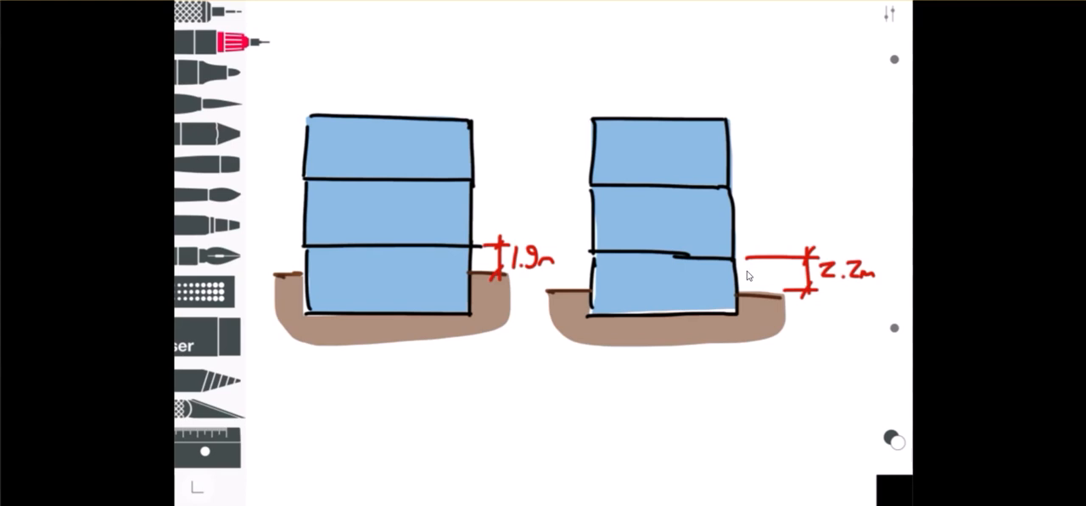
{"action": "mouse_move", "coordinate": [695, 261]}
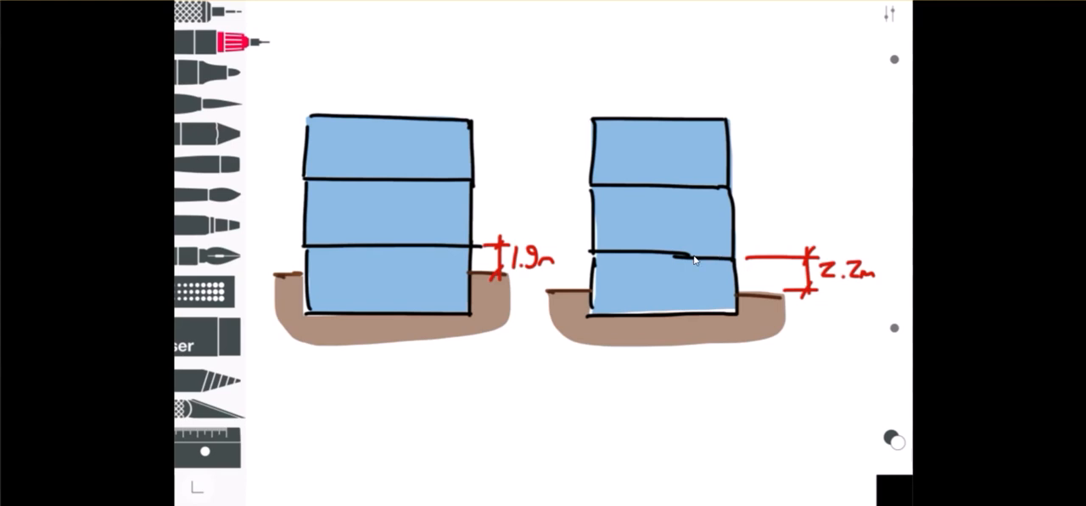
{"action": "mouse_move", "coordinate": [672, 268]}
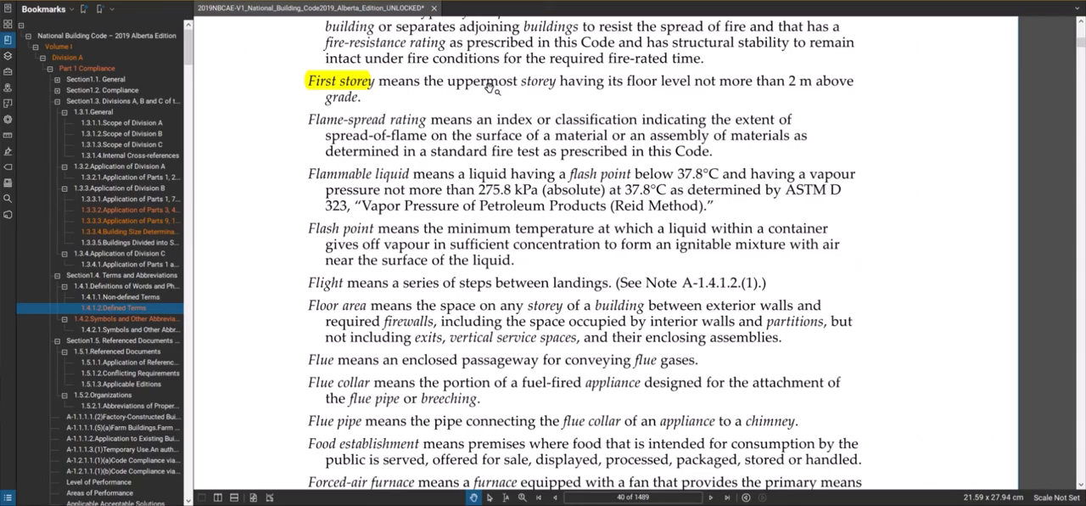
{"action": "mouse_move", "coordinate": [721, 88]}
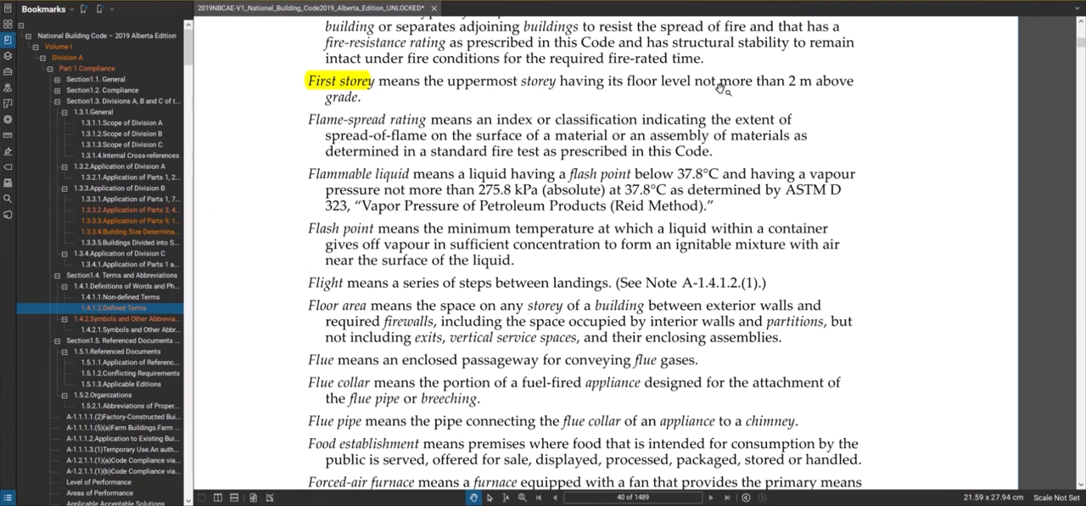
{"action": "mouse_move", "coordinate": [438, 81]}
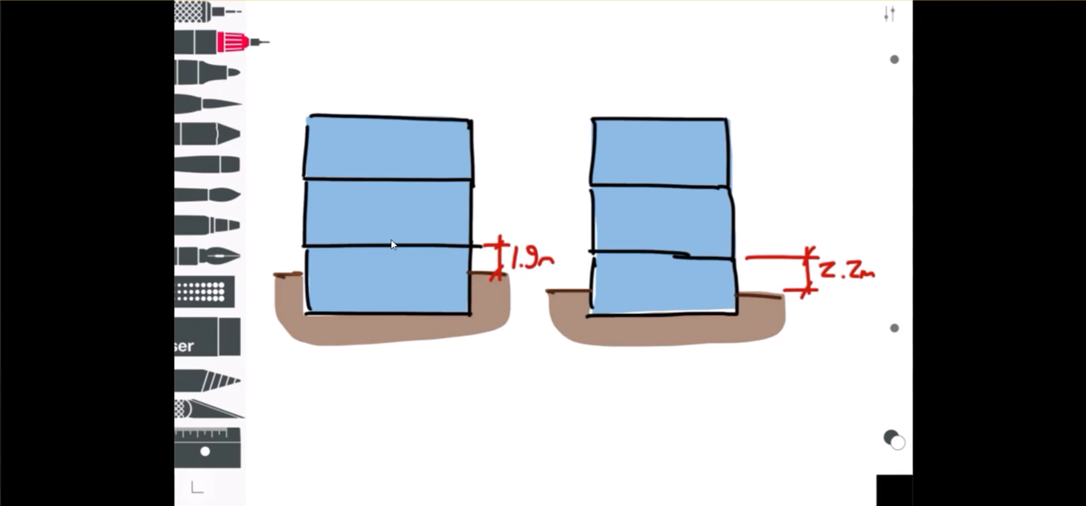
Undo a stray arrow, then number the left section's middle and top storeys 1 and 2
{"action": "left_click_drag", "start_coordinate": [438, 193], "coordinate": [411, 246]}
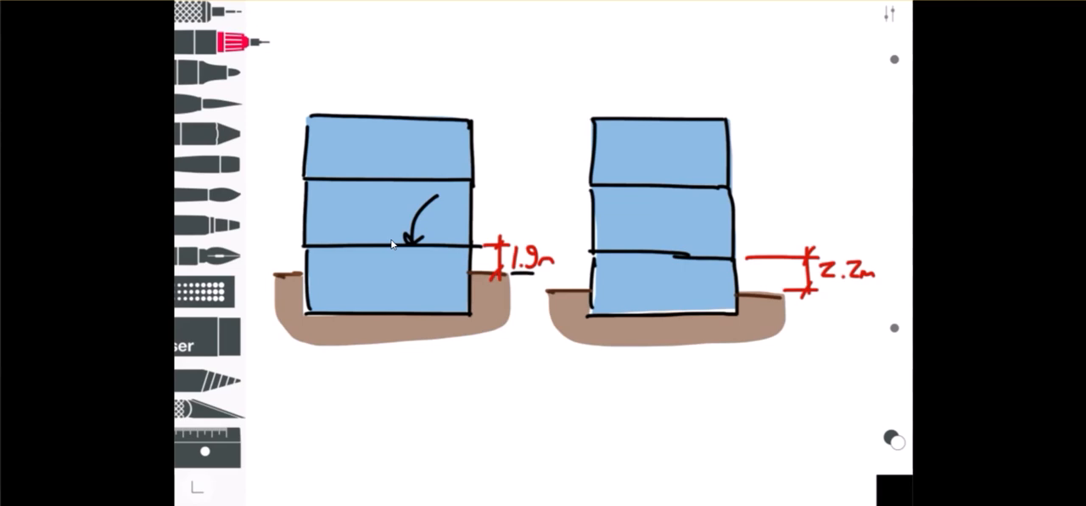
{"action": "key", "text": "ctrl+z"}
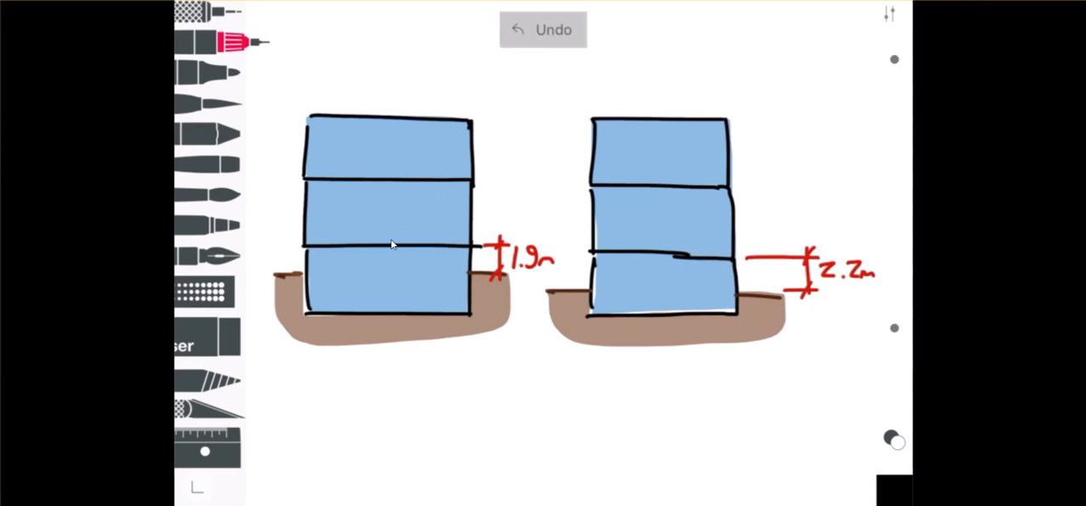
{"action": "left_click", "coordinate": [543, 30]}
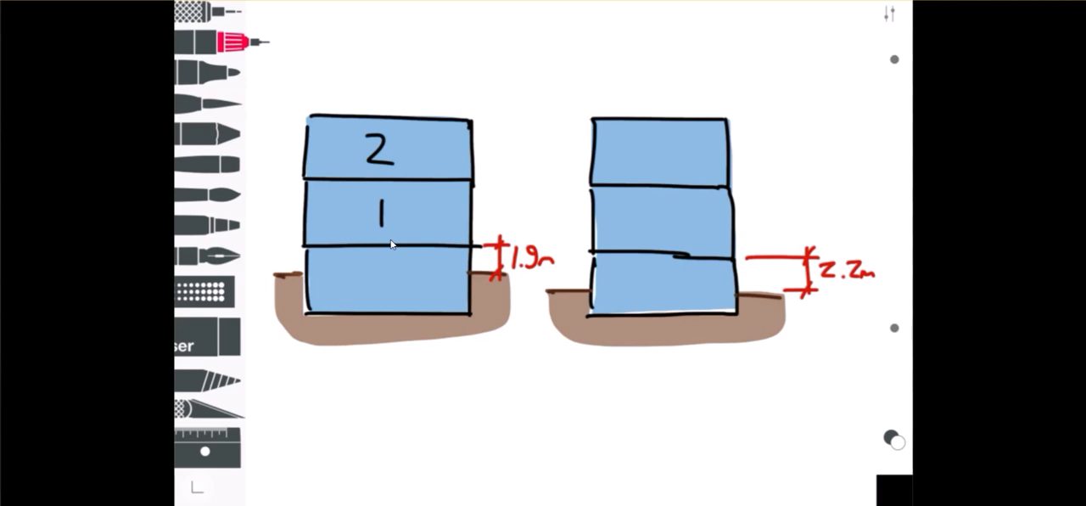
{"action": "left_click_drag", "start_coordinate": [829, 287], "coordinate": [866, 285]}
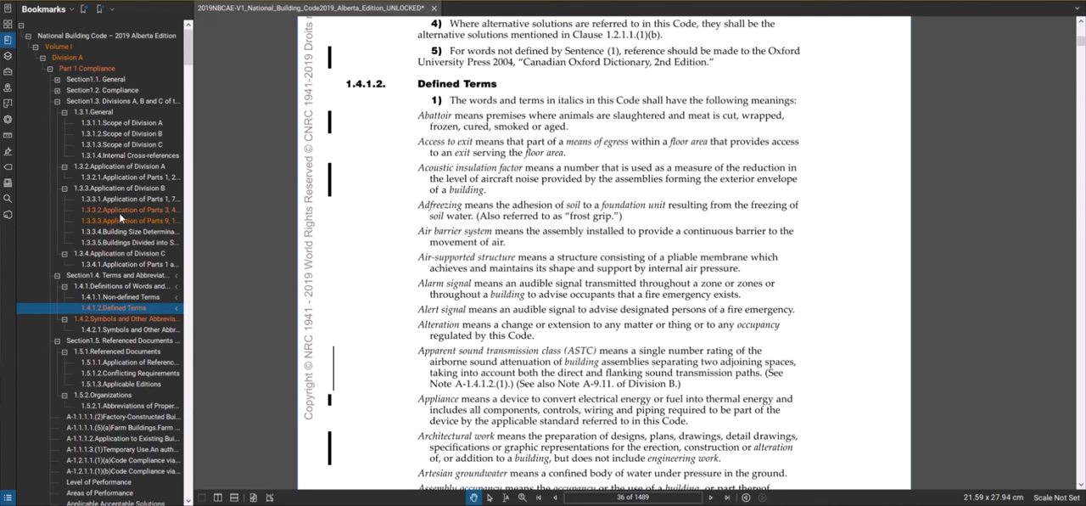
Go to 1.3.3.4 Building Size Determination and colour its bookmark orange
{"action": "left_click", "coordinate": [127, 231]}
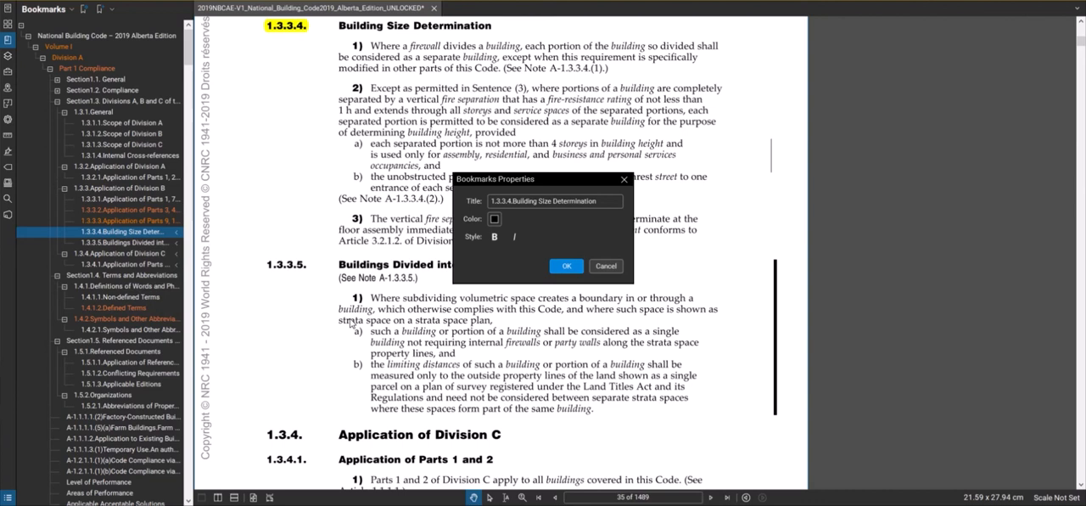
{"action": "left_click", "coordinate": [494, 219]}
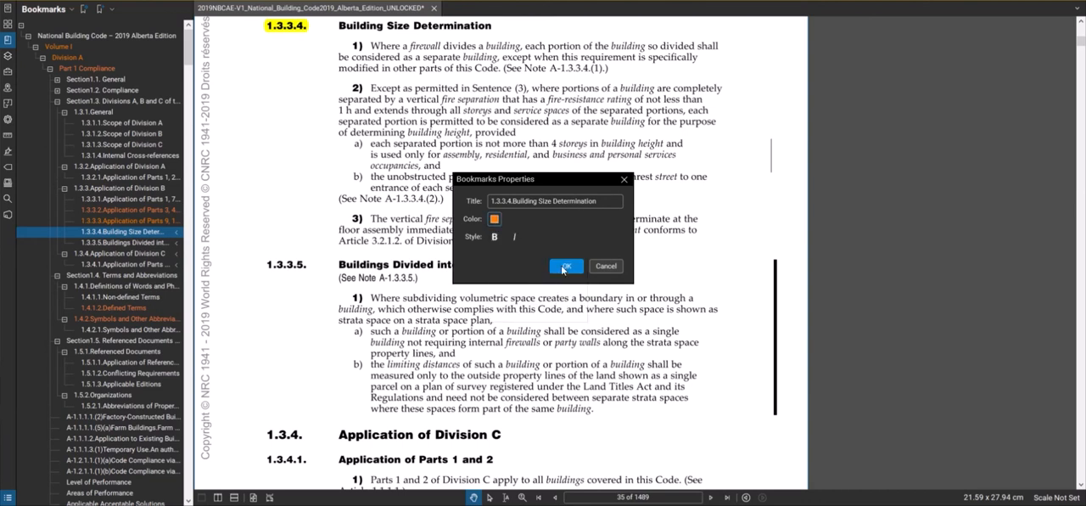
{"action": "left_click", "coordinate": [567, 265]}
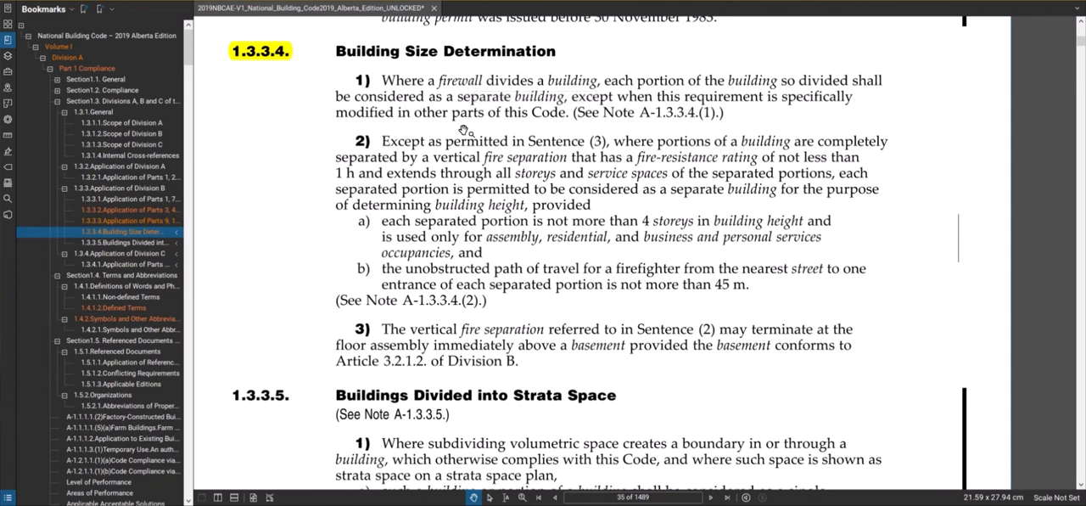
{"action": "mouse_move", "coordinate": [607, 149]}
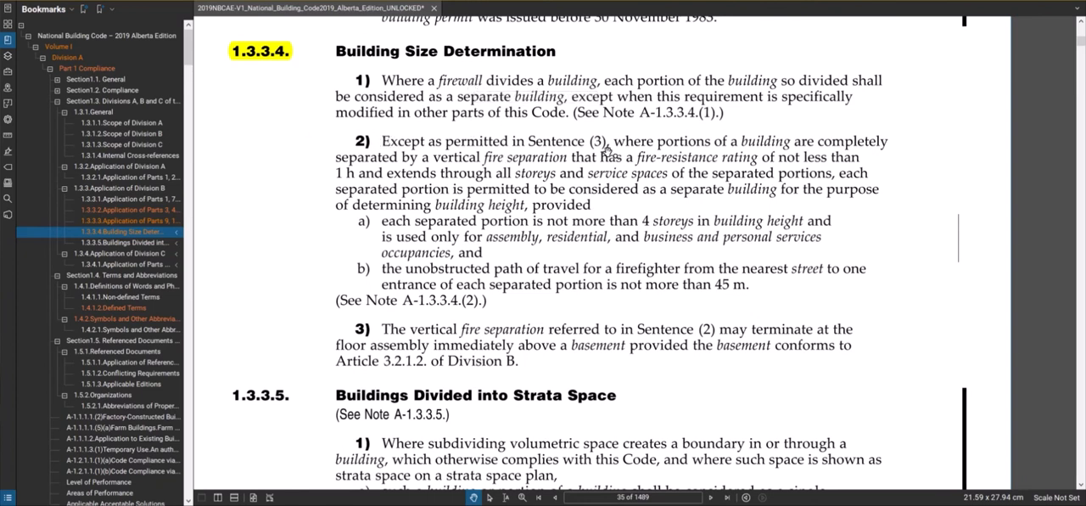
{"action": "mouse_move", "coordinate": [664, 139]}
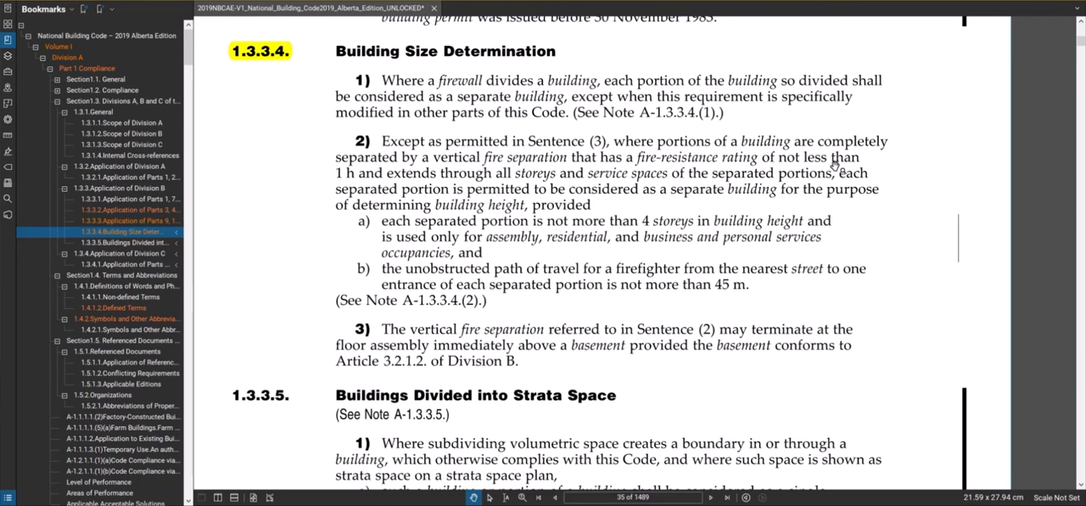
{"action": "mouse_move", "coordinate": [513, 173]}
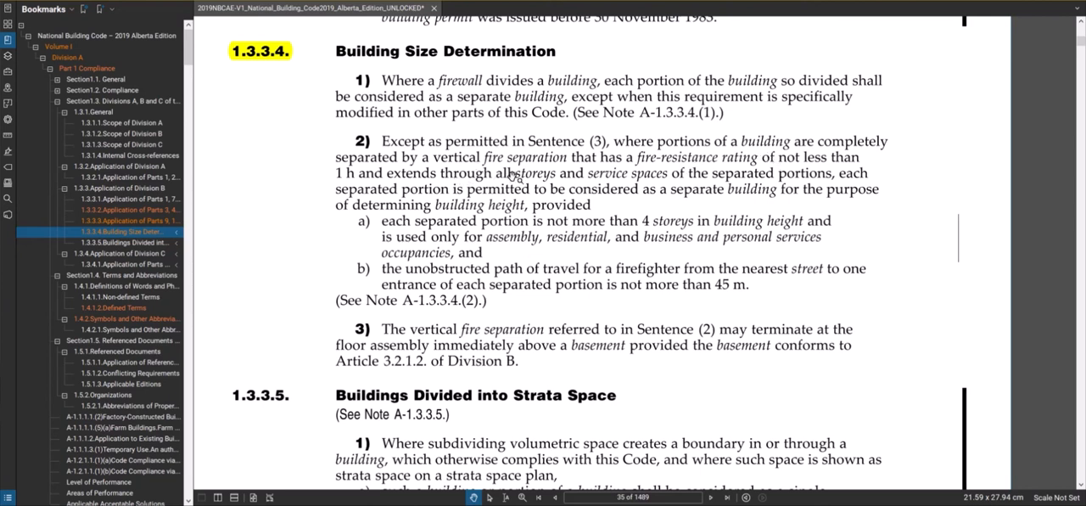
{"action": "mouse_move", "coordinate": [669, 176]}
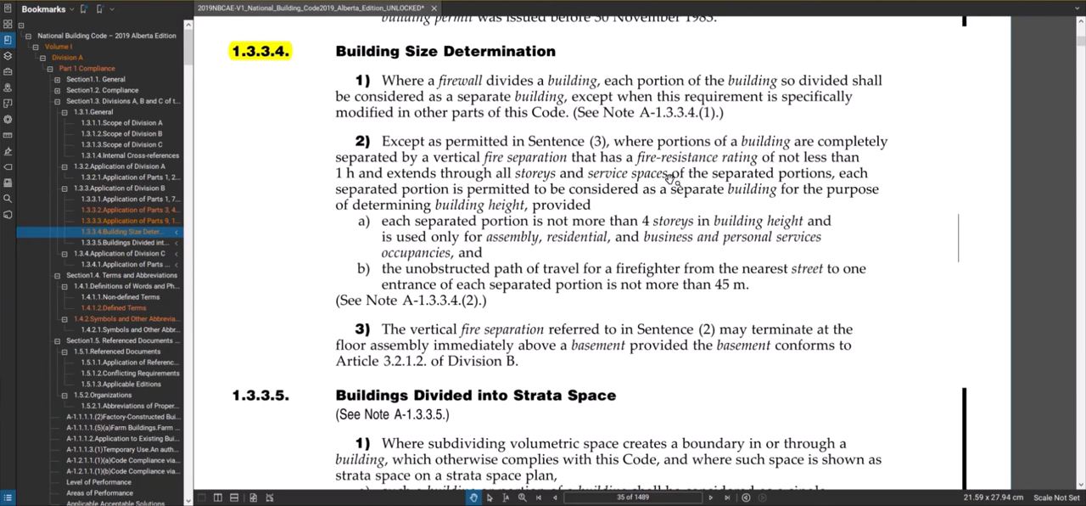
{"action": "mouse_move", "coordinate": [526, 168]}
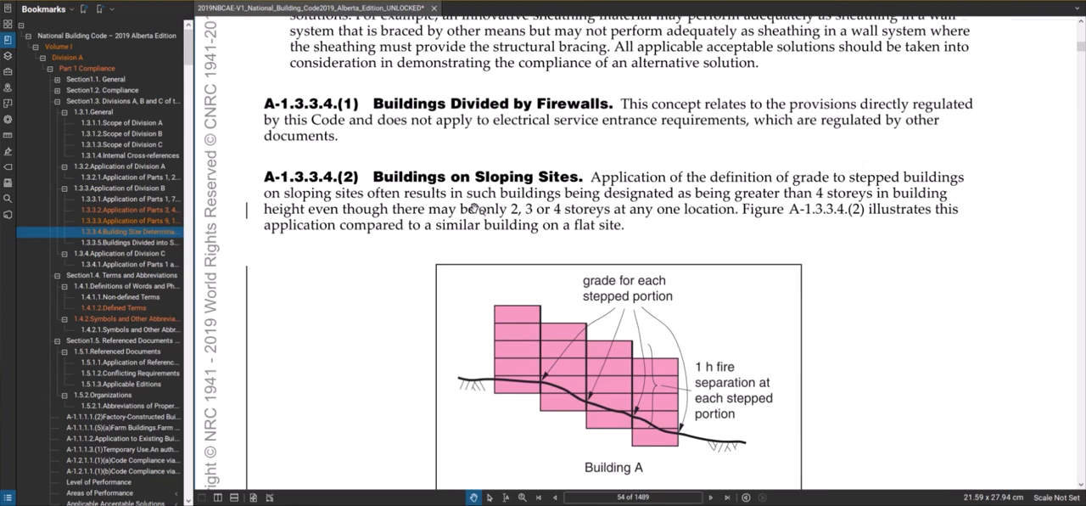
Scroll through the A-1.3.3.4.(2) sloping-sites note and figure to page 55
{"action": "scroll", "scroll_direction": "down", "scroll_amount": 3}
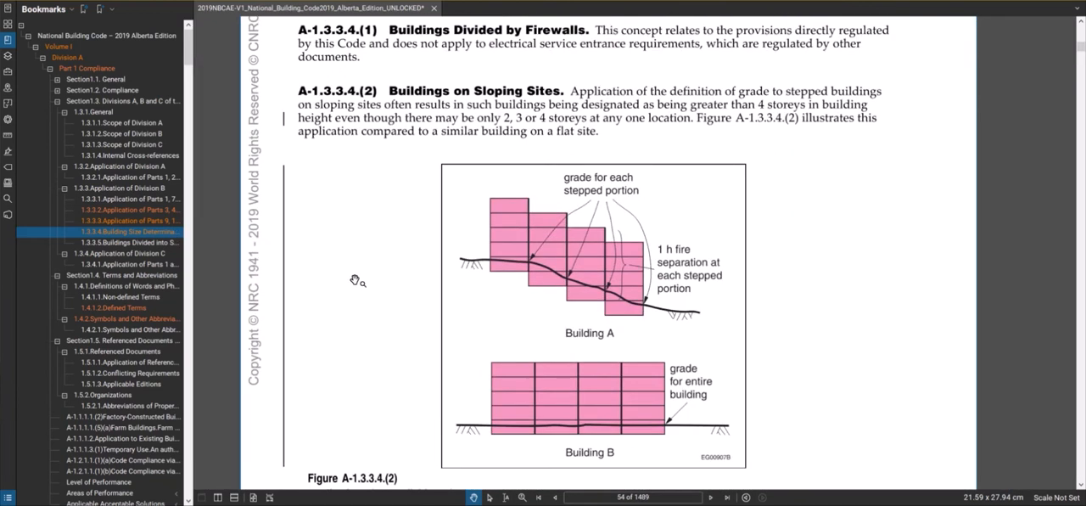
{"action": "scroll", "scroll_direction": "down", "scroll_amount": 3}
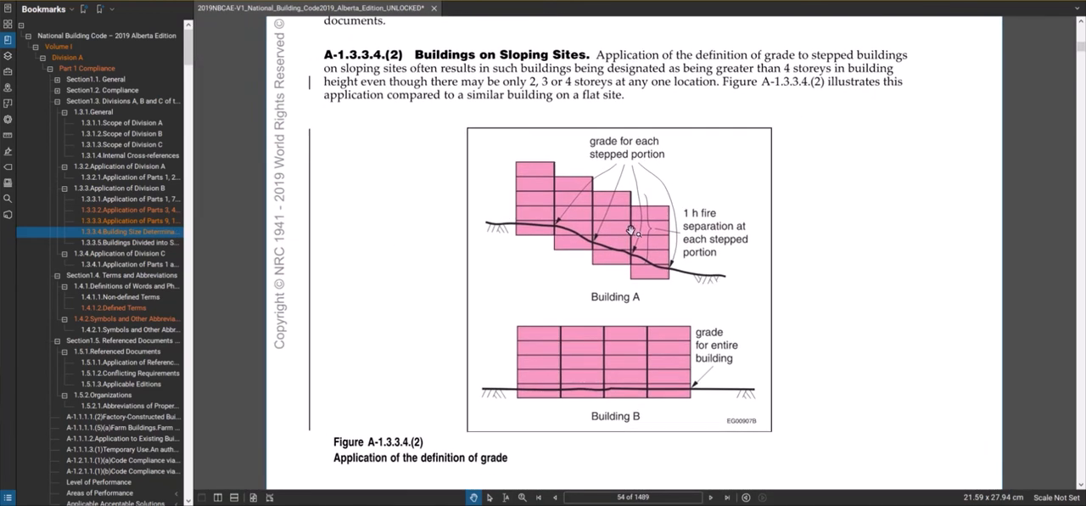
{"action": "mouse_move", "coordinate": [635, 235]}
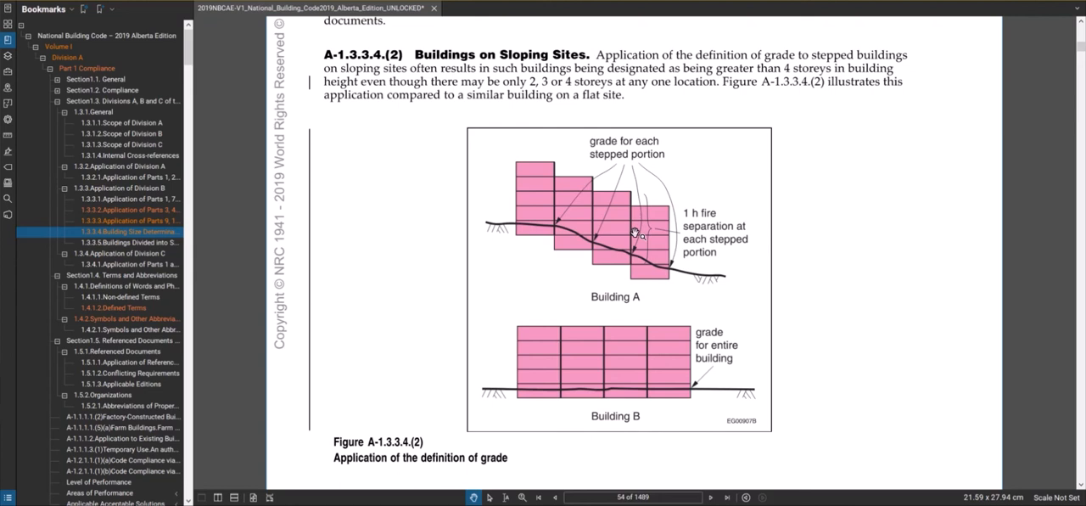
{"action": "mouse_move", "coordinate": [593, 207]}
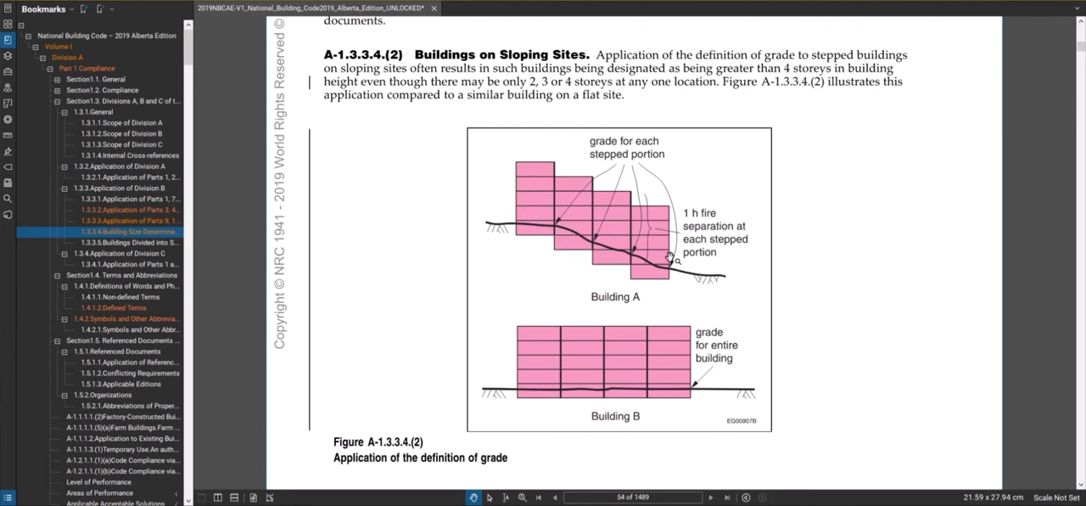
{"action": "mouse_move", "coordinate": [580, 280]}
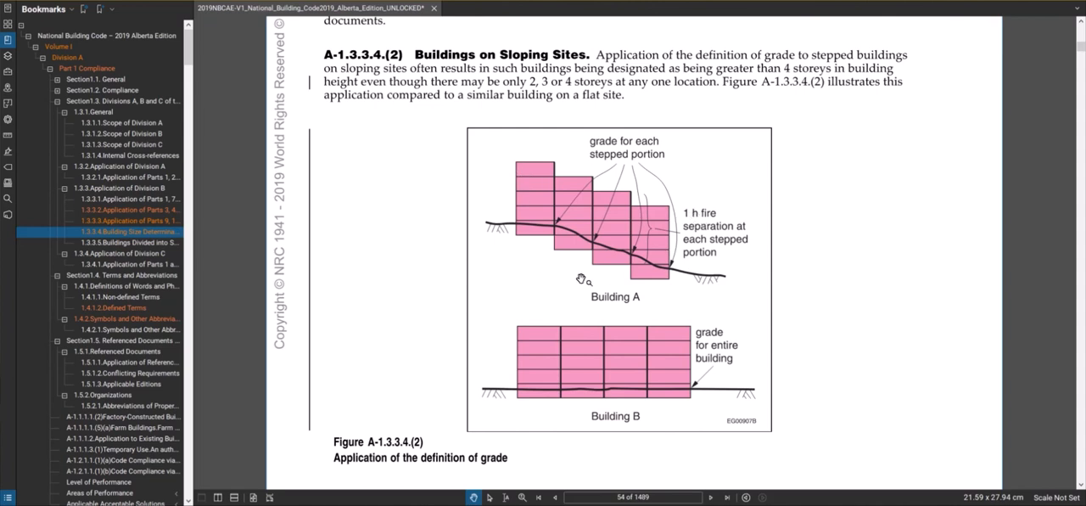
{"action": "mouse_move", "coordinate": [762, 316]}
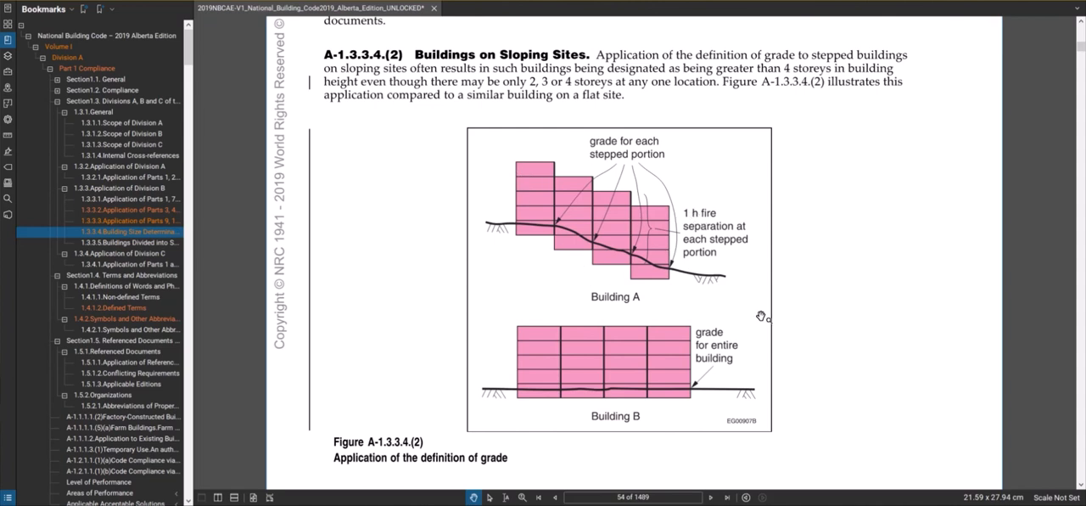
{"action": "mouse_move", "coordinate": [563, 218]}
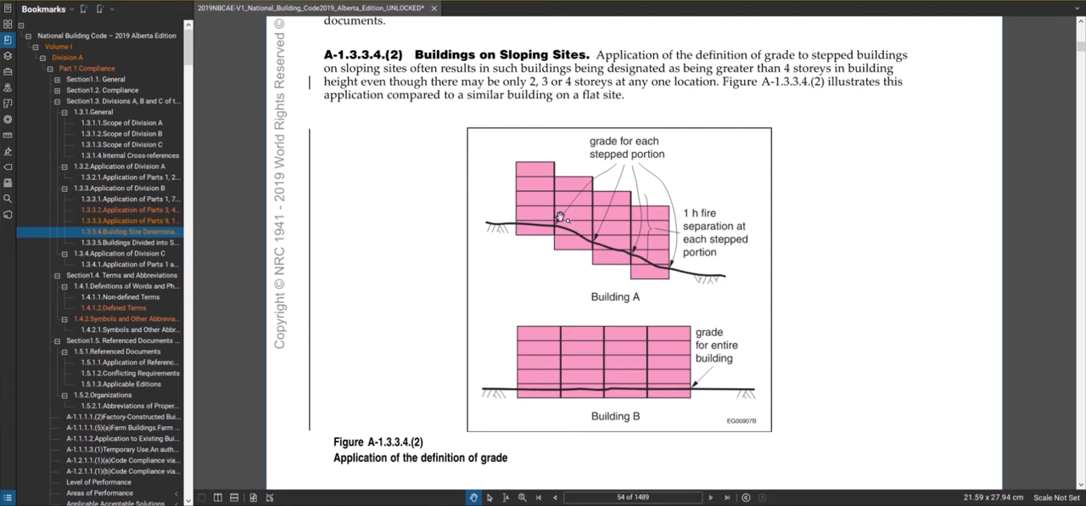
{"action": "mouse_move", "coordinate": [643, 256]}
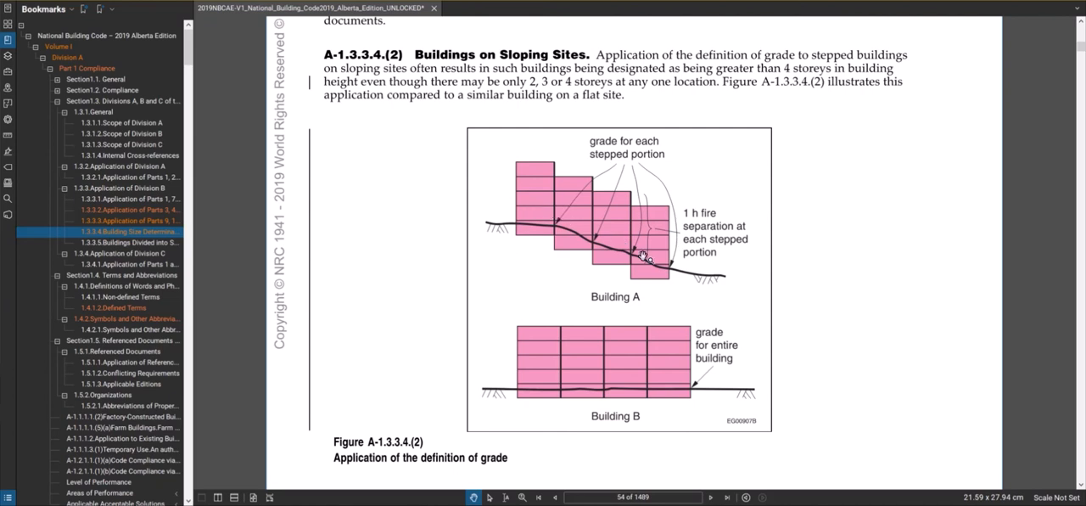
{"action": "mouse_move", "coordinate": [647, 247]}
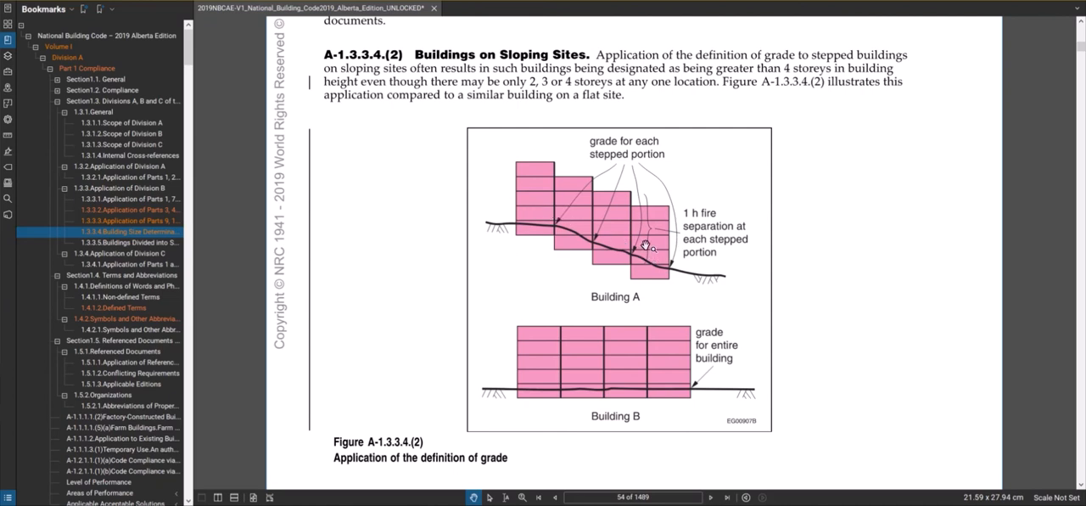
{"action": "mouse_move", "coordinate": [683, 173]}
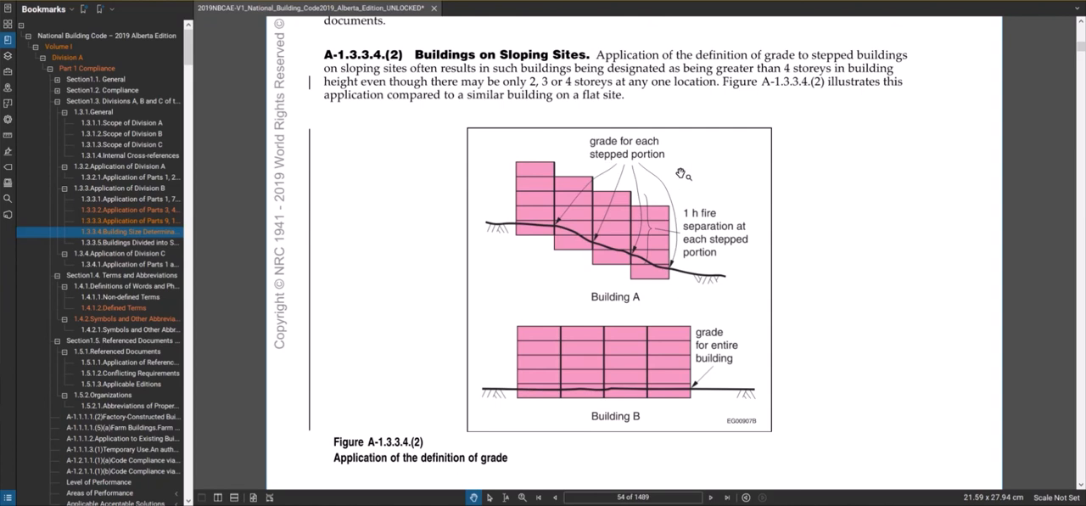
{"action": "mouse_move", "coordinate": [648, 214]}
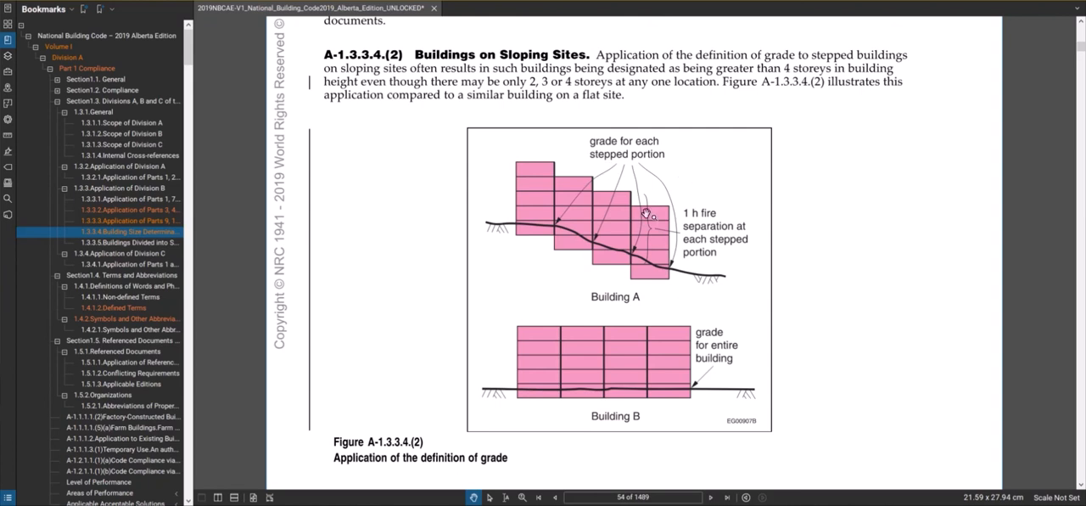
{"action": "mouse_move", "coordinate": [557, 201]}
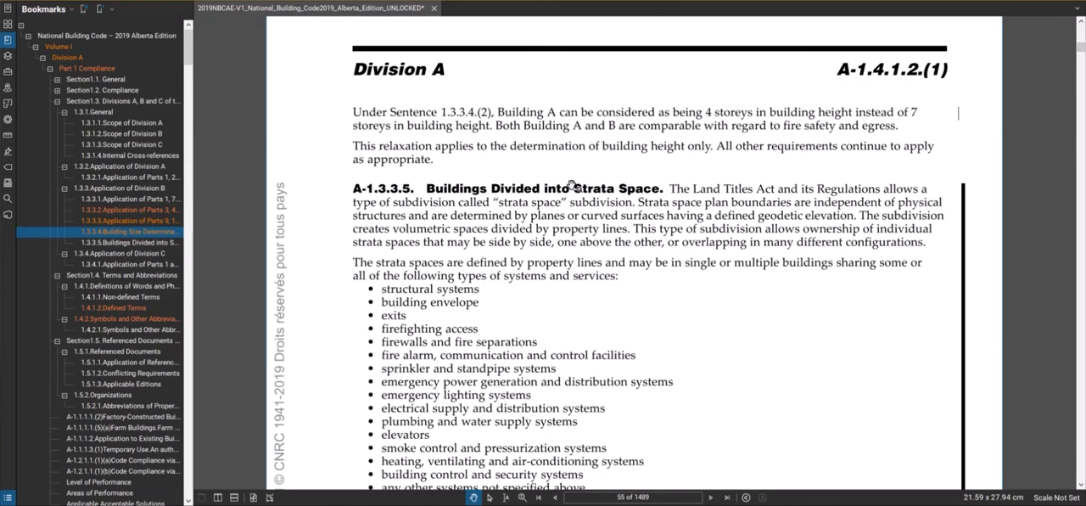
{"action": "mouse_move", "coordinate": [574, 187]}
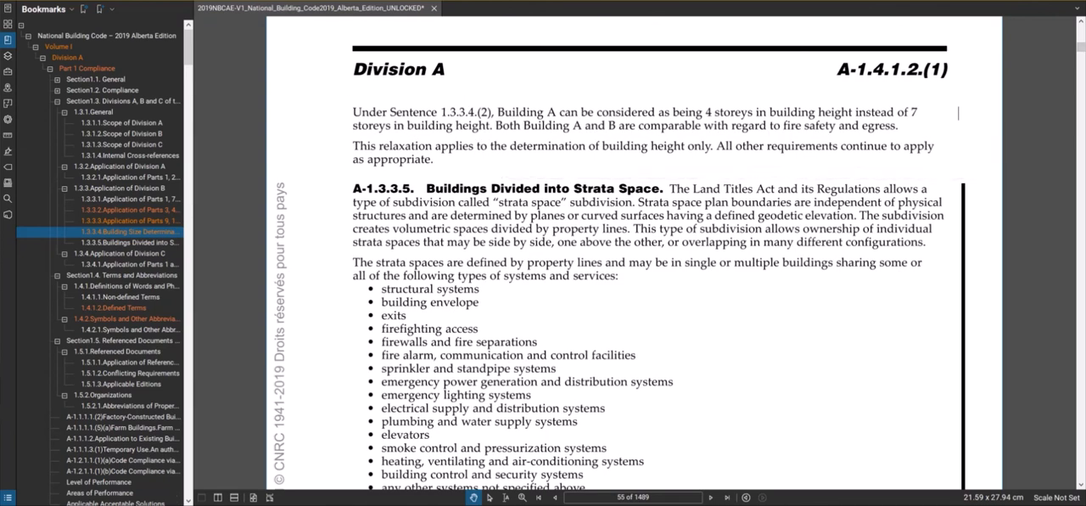